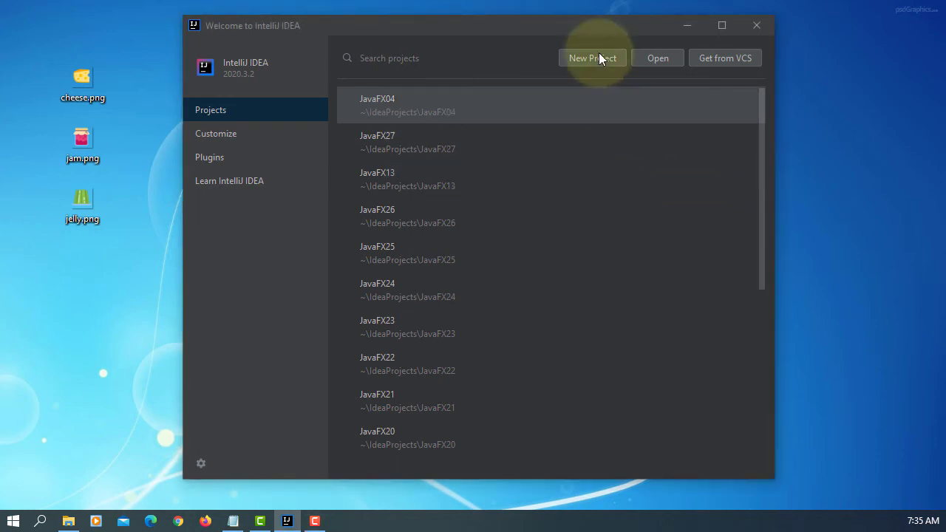
Step: Create a new project from the JavaFX Application template, naming it JavaFX28
click(592, 57)
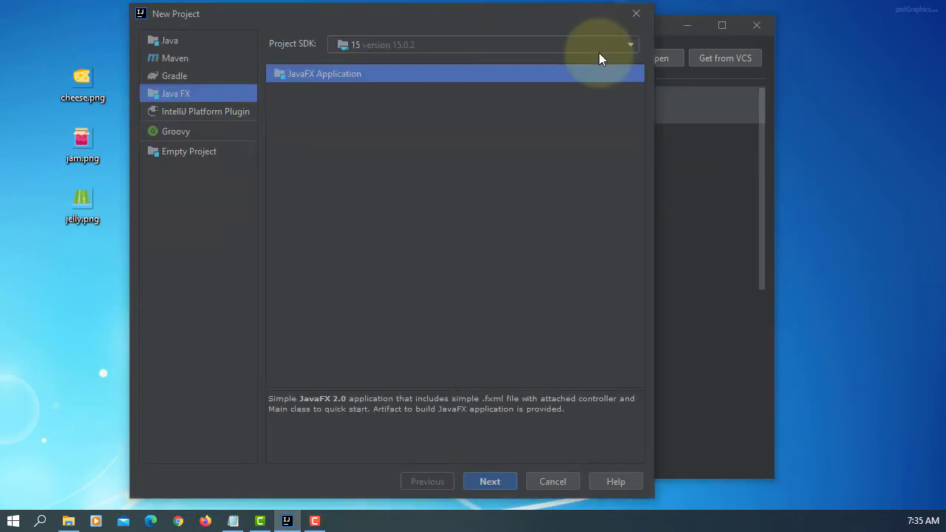
mouse_move(519, 438)
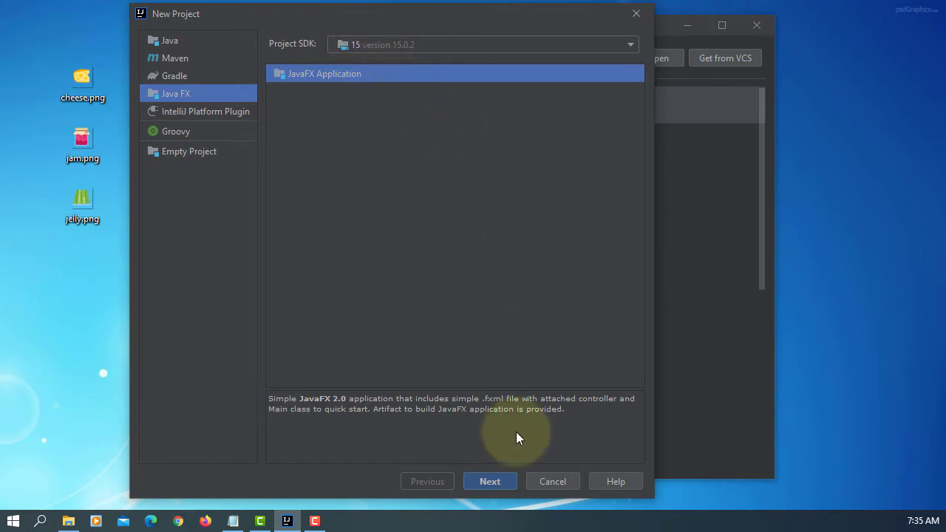
click(490, 481)
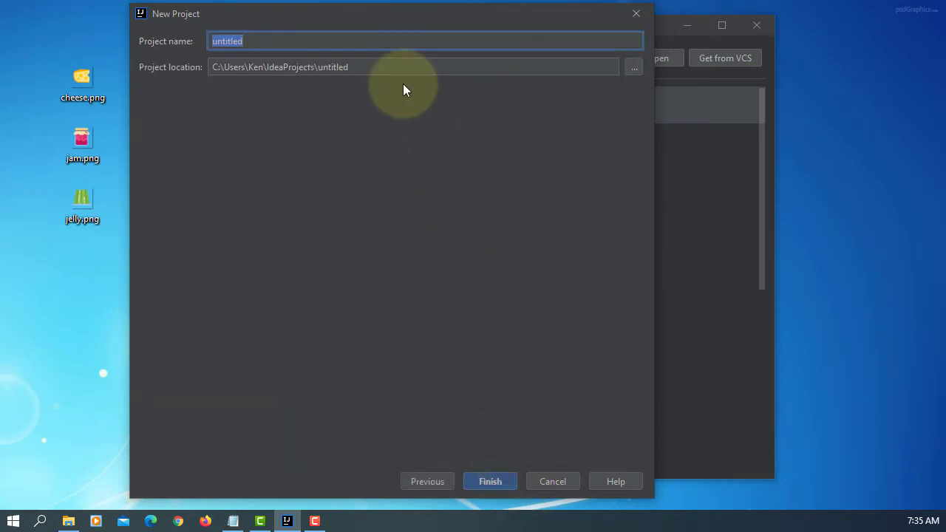
text(JavaF)
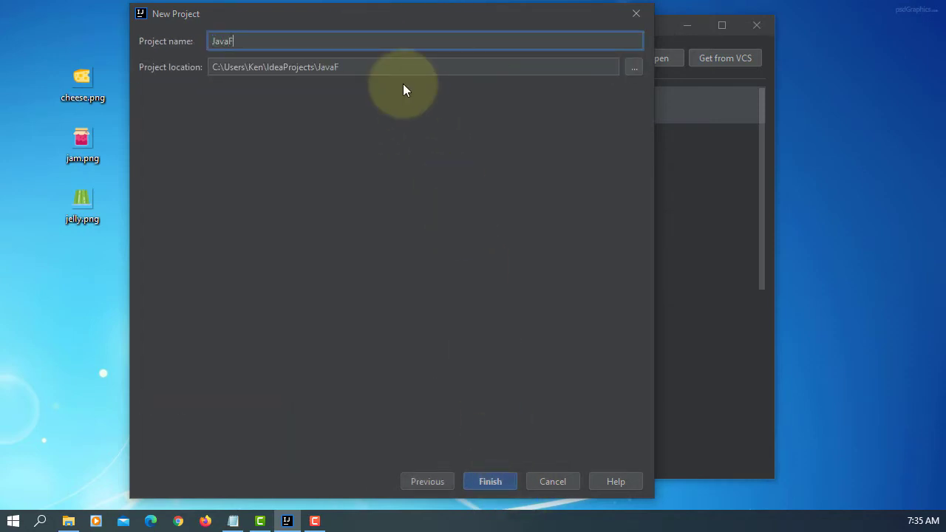
text(X28)
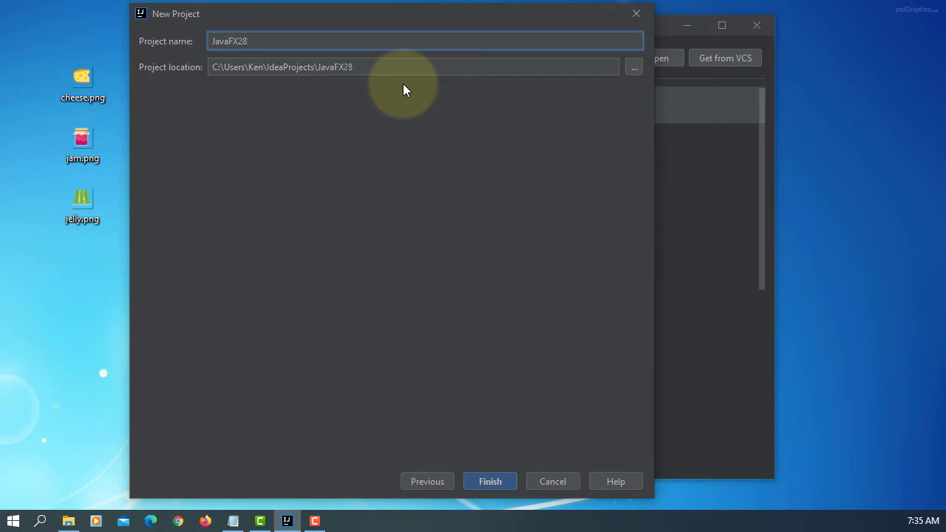
click(490, 481)
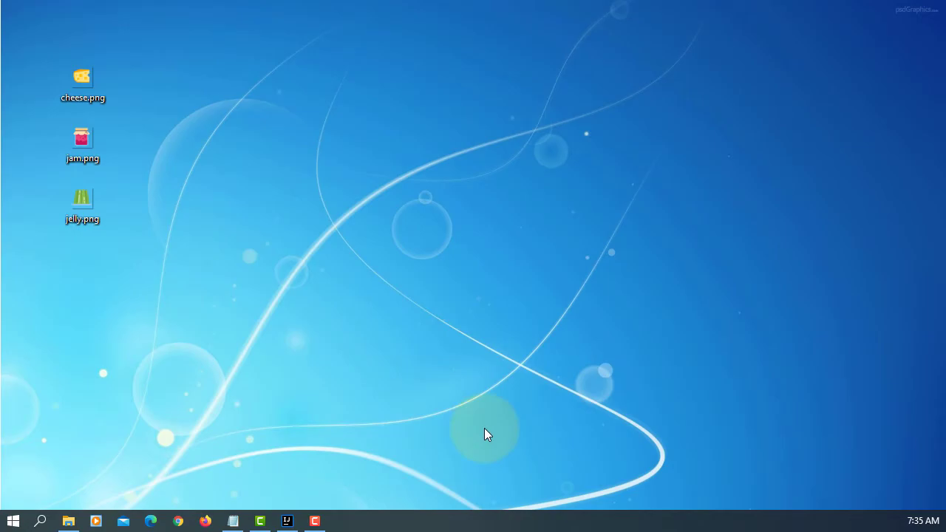
Step: Expand the JavaFX28 project tree and bring up the sample package's context menu
click(287, 520)
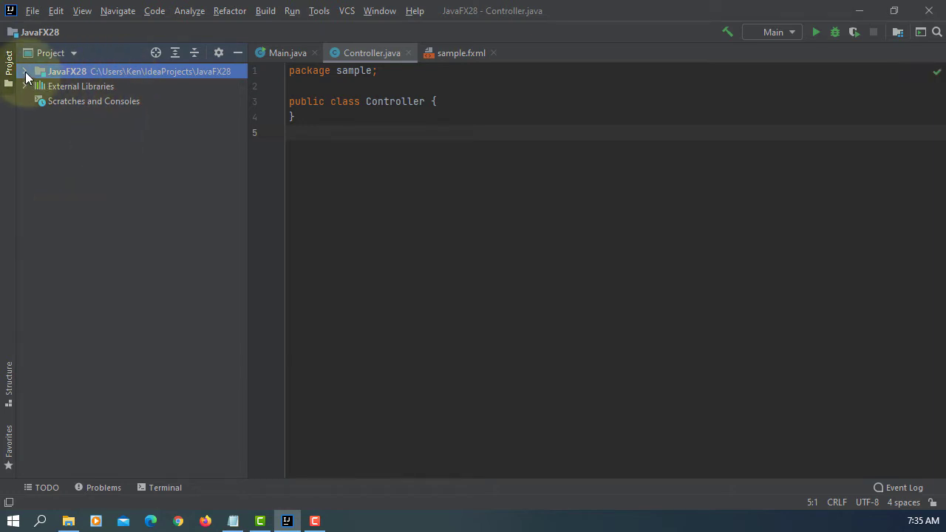
click(25, 72)
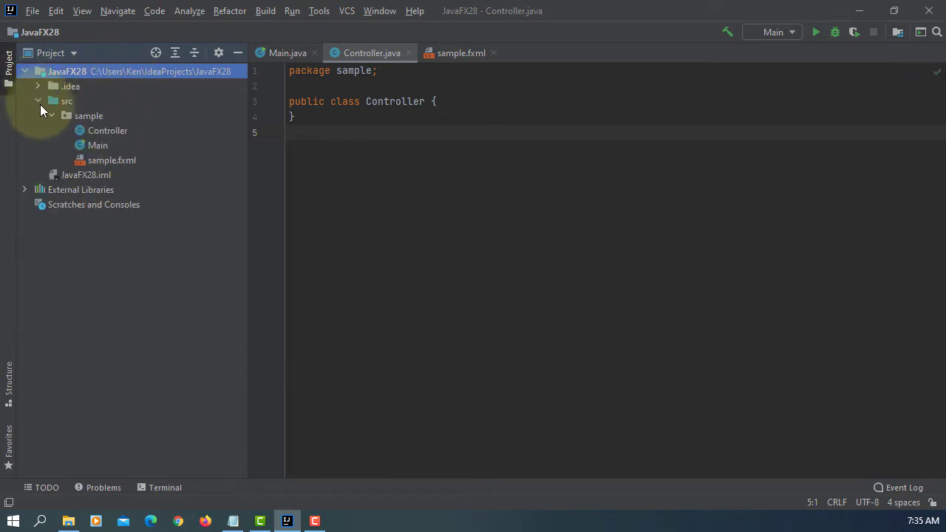
right_click(87, 115)
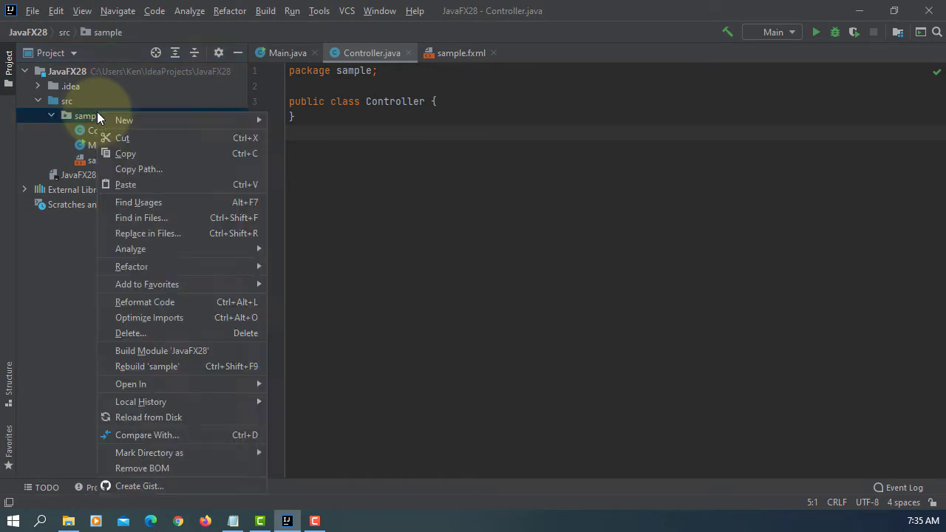
mouse_move(124, 119)
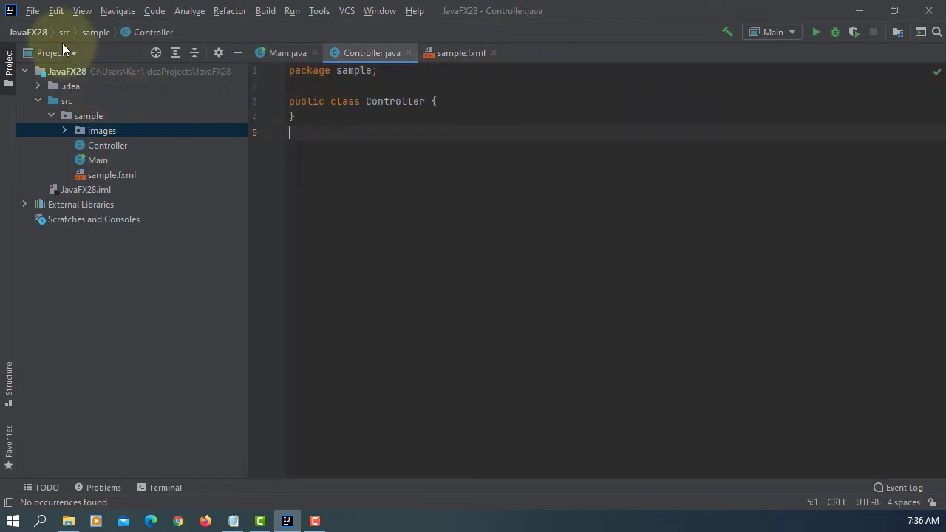
Step: In Project Structure, add javafx-sdk-15.0.1\lib as a Java library for the JavaFX28 module
click(31, 12)
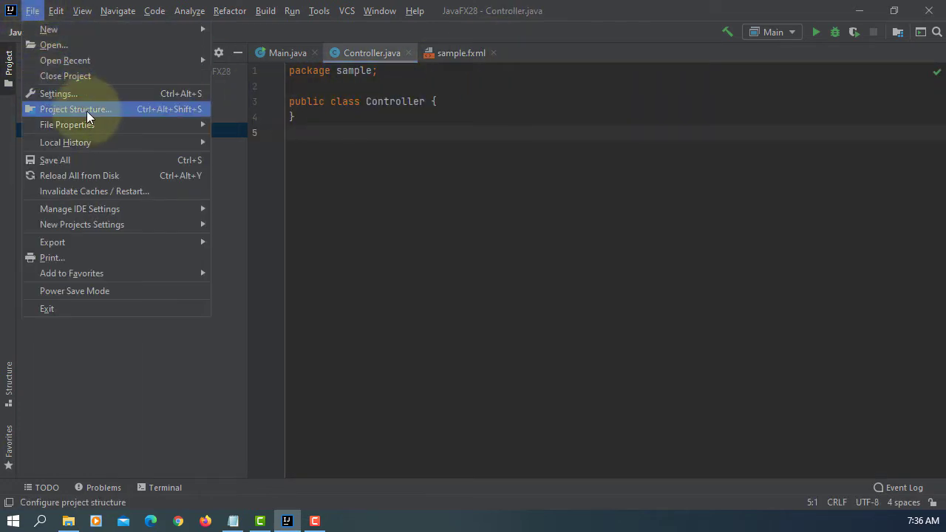
click(74, 109)
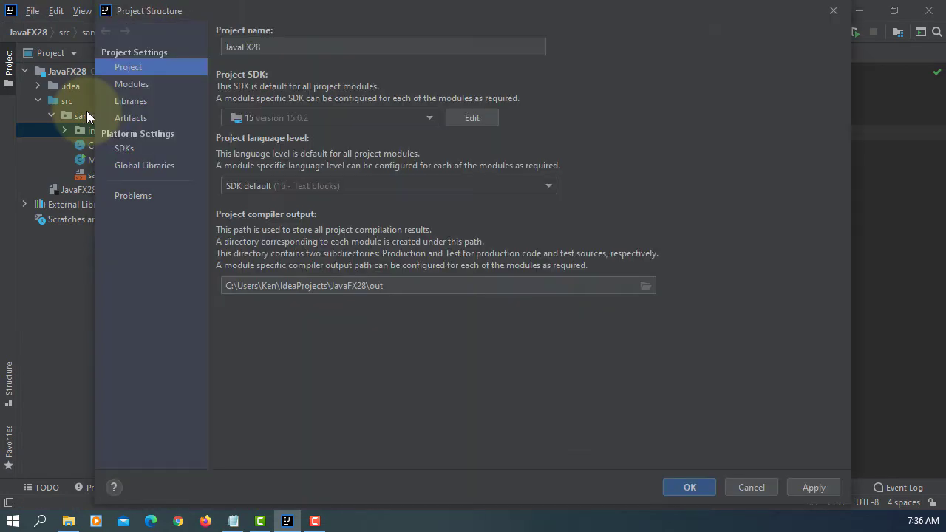
click(131, 100)
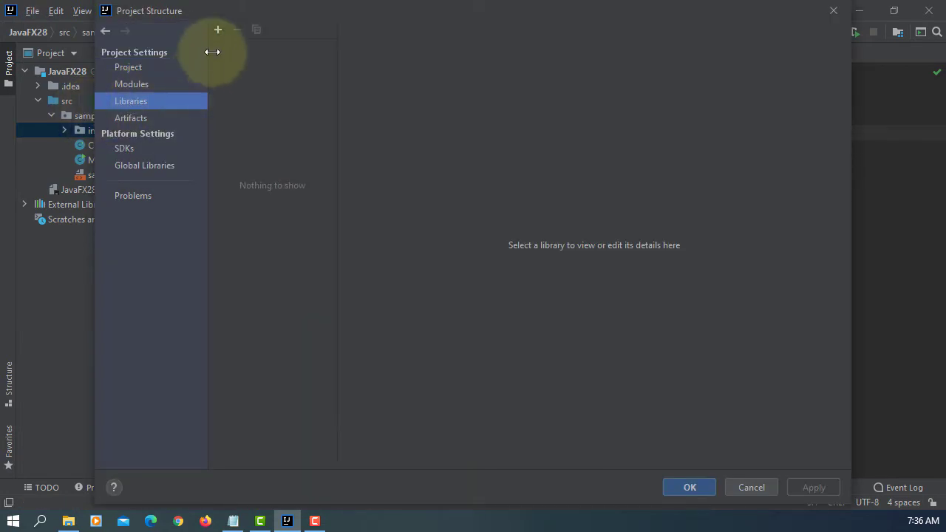
click(217, 30)
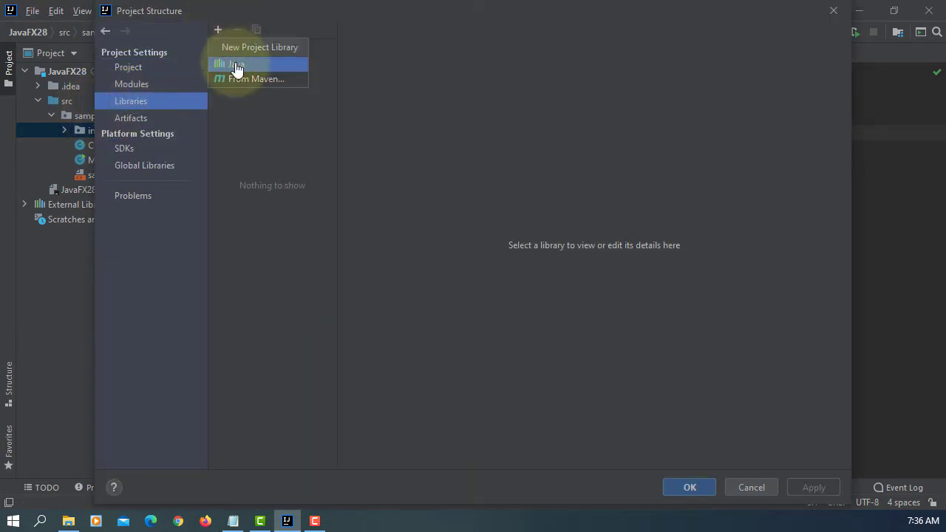
click(237, 63)
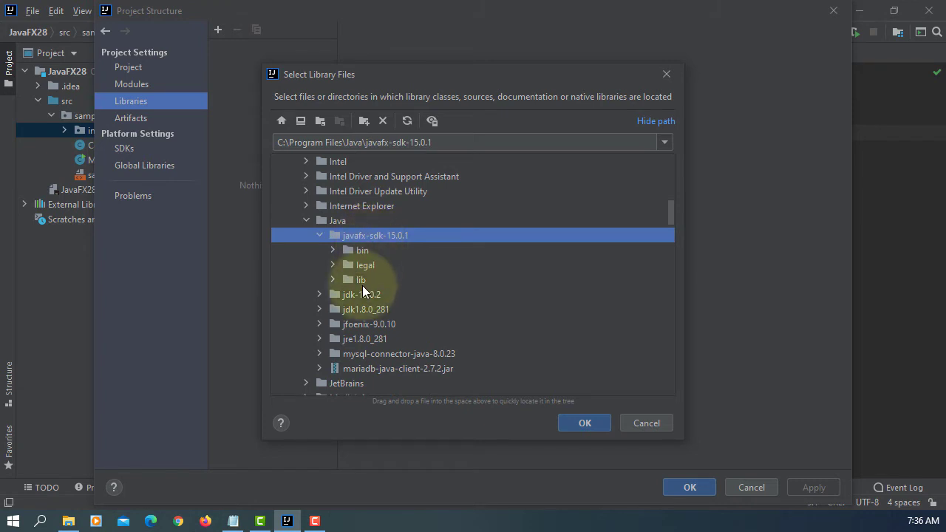
click(584, 422)
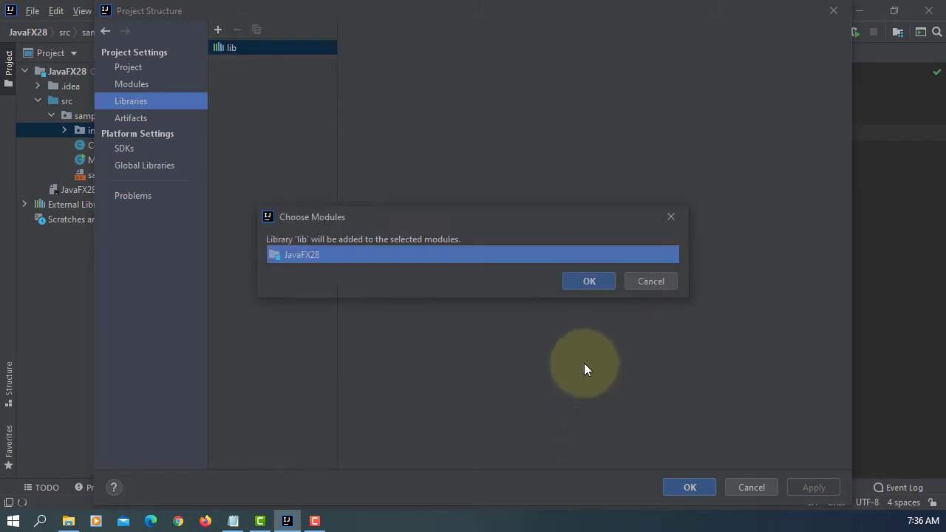
click(588, 281)
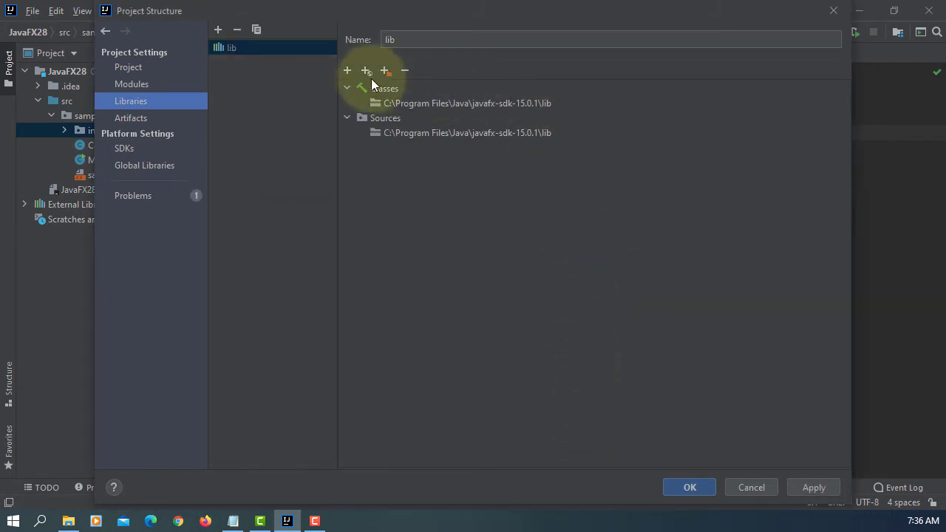
click(813, 486)
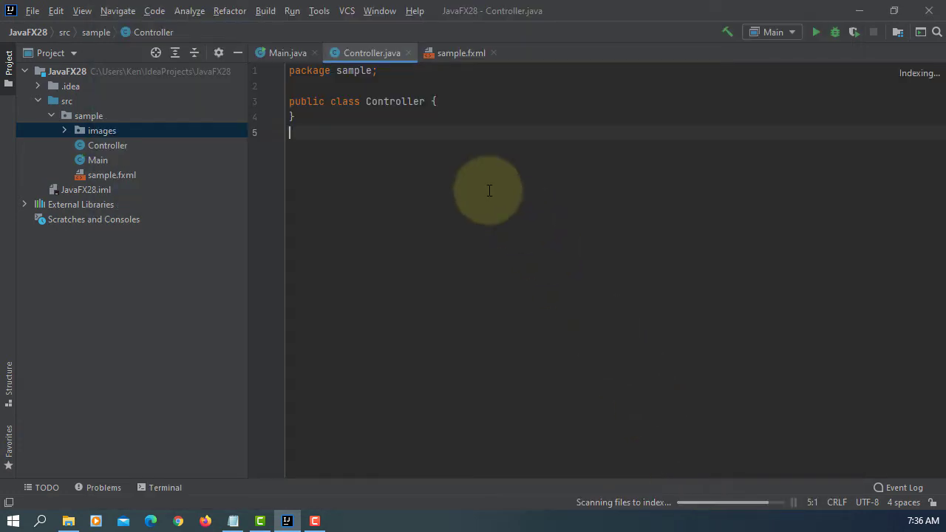
Step: Show sample.fxml in the editor and open it in Scene Builder from the project tree
click(465, 52)
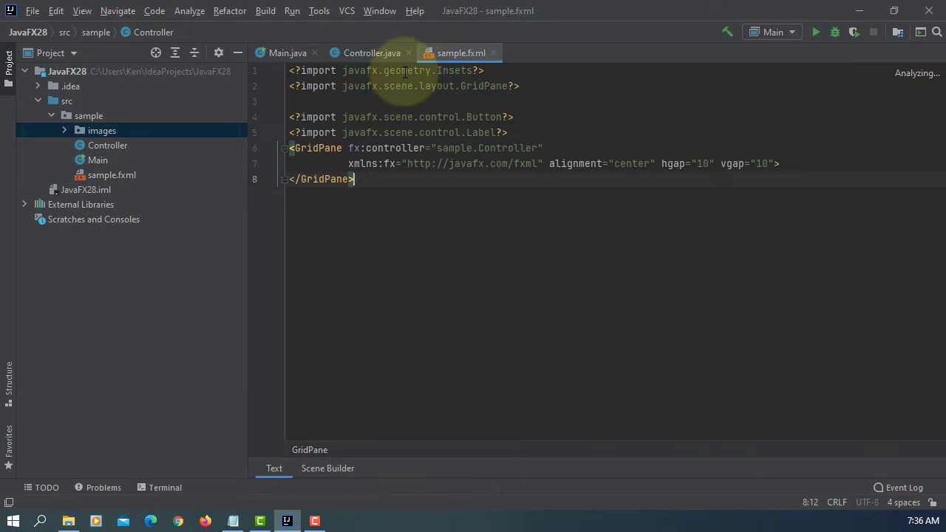
click(111, 175)
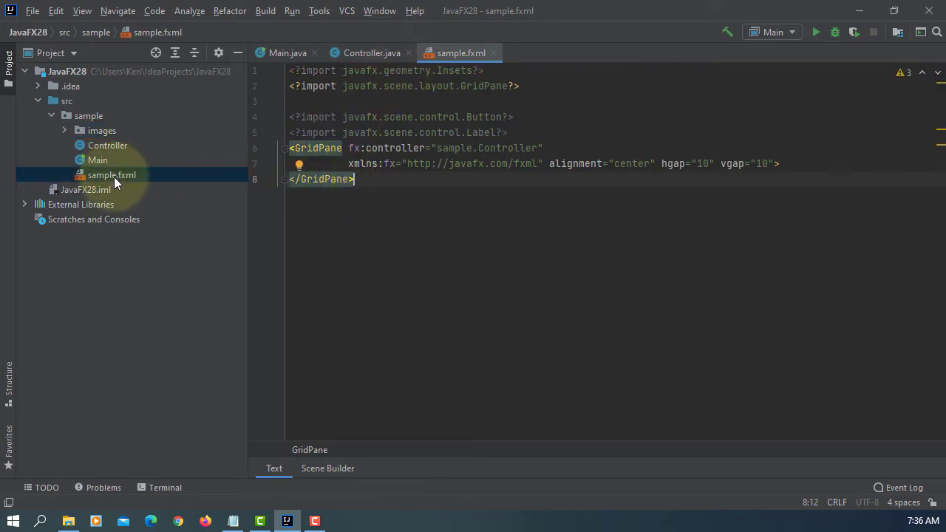
right_click(112, 174)
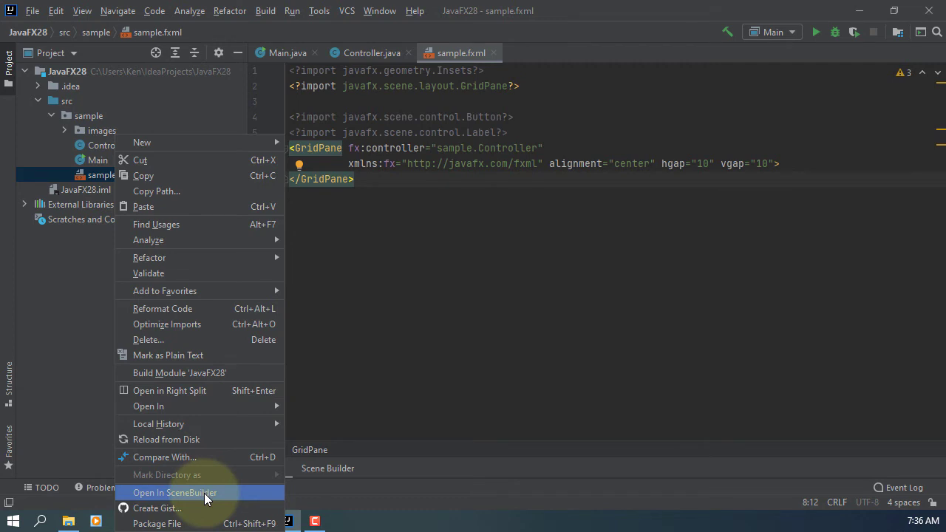
click(171, 492)
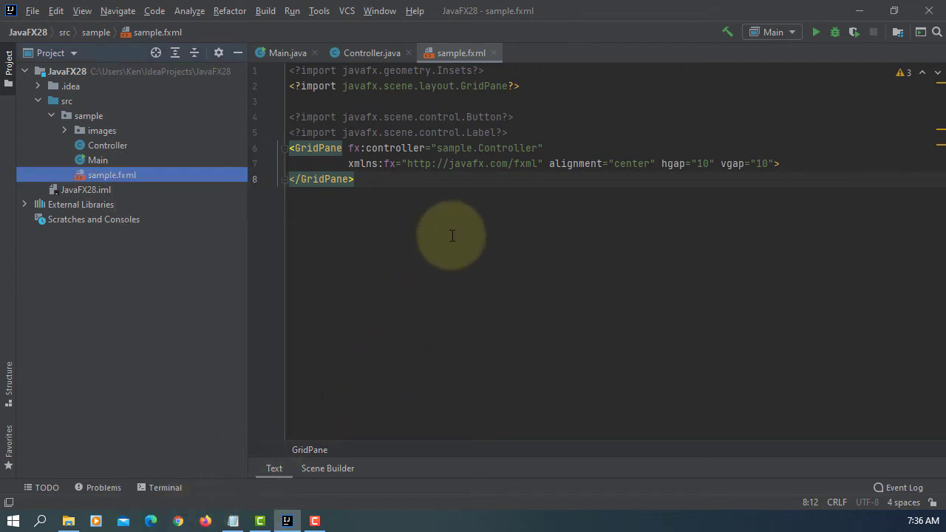
Step: Swap the GridPane root for a ScrollPane and set controller class sample.Controller
click(327, 468)
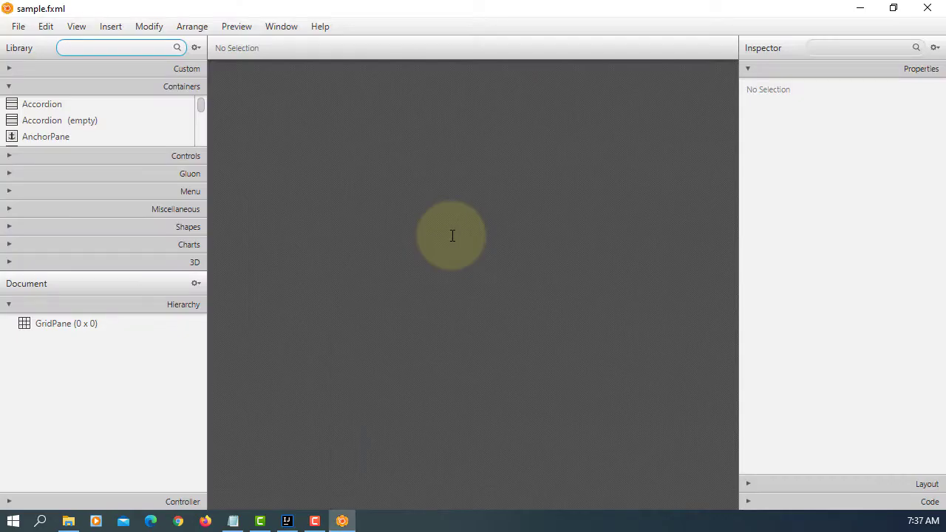
mouse_move(113, 493)
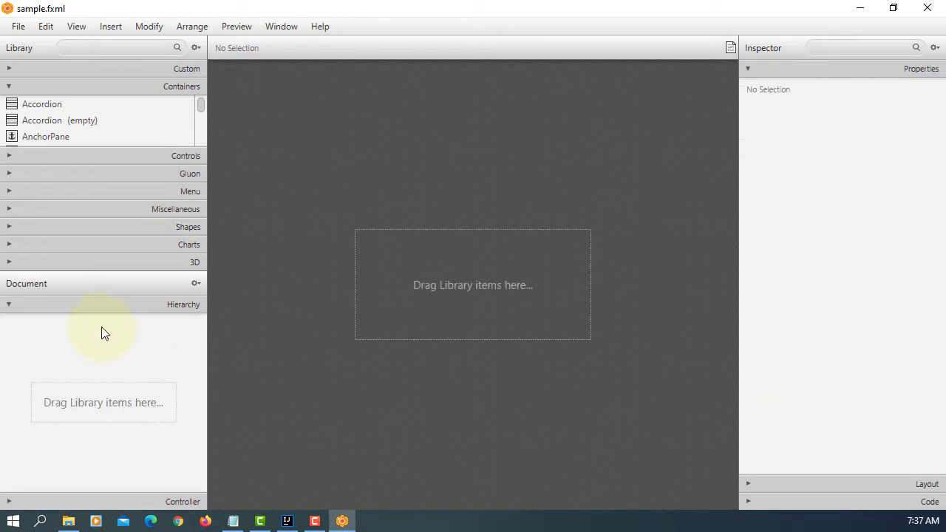
mouse_move(136, 276)
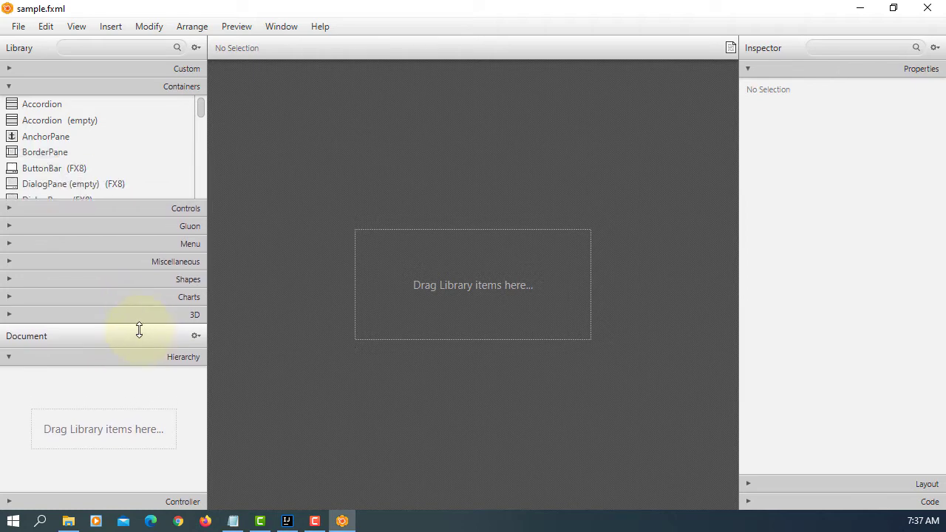
scroll(down, 3)
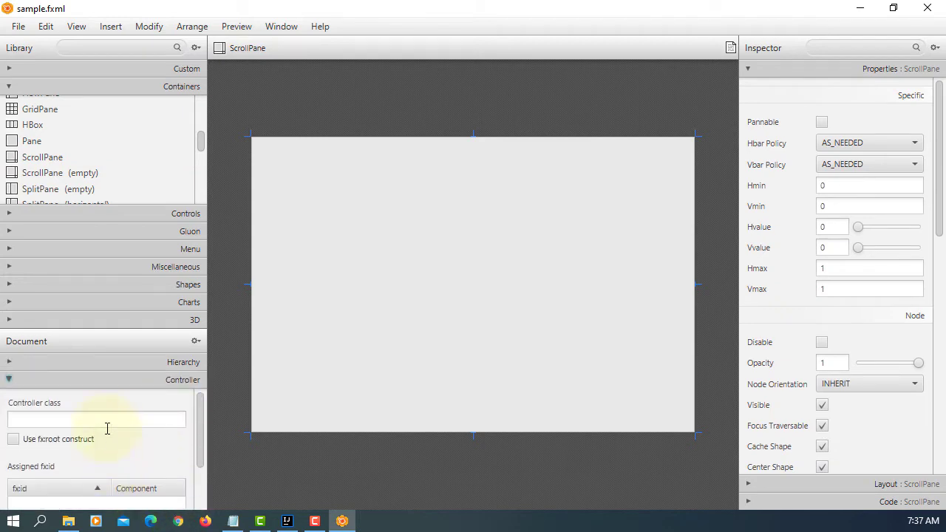
text(sample.Controller)
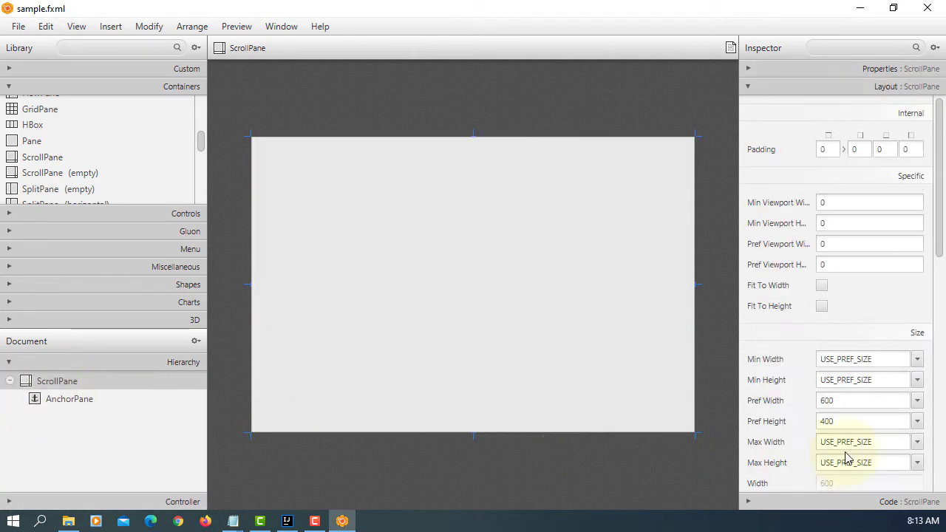
Step: Select the AnchorPane inside the ScrollPane and set its Pref Width to 600
click(57, 381)
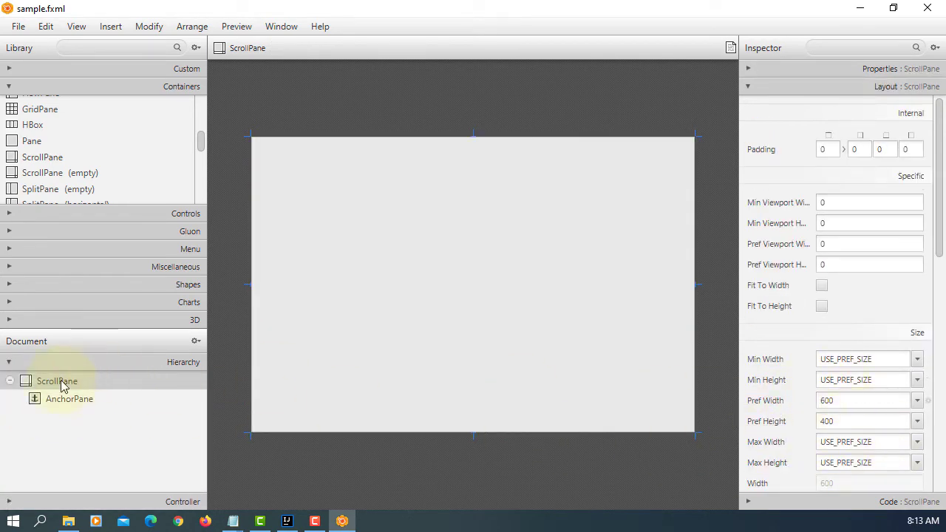
click(69, 398)
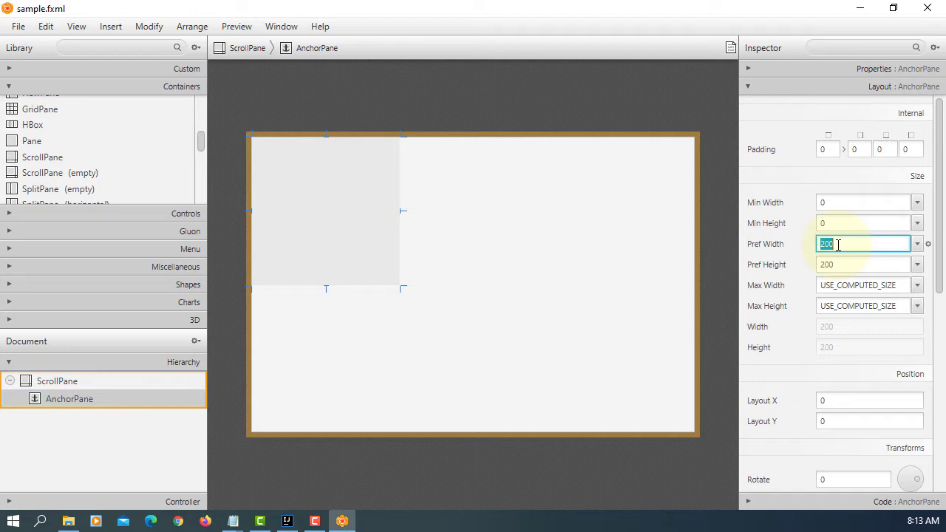
text(600)
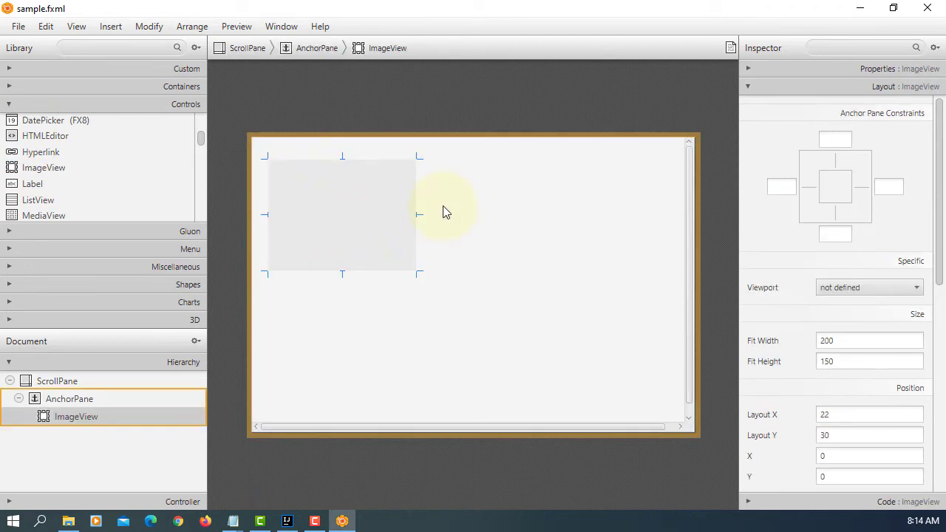
mouse_move(388, 206)
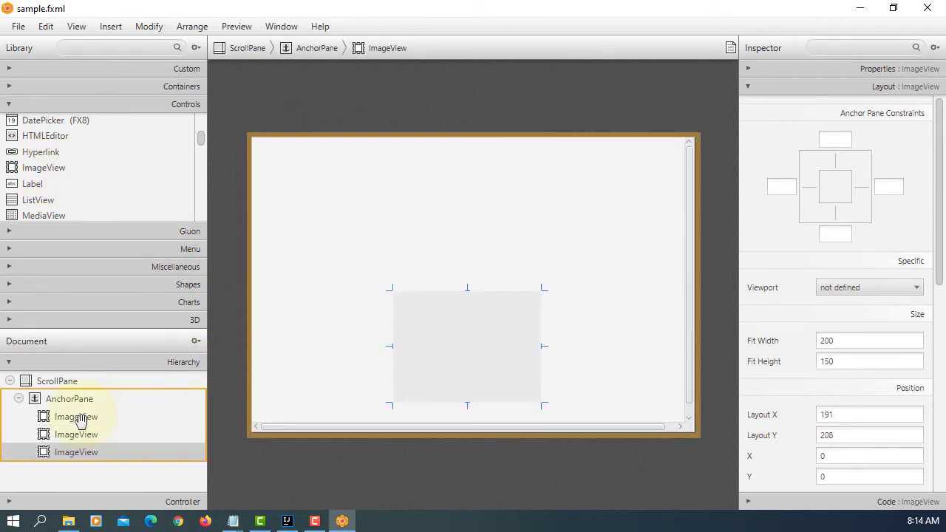
Step: Load cheese.png, jam.png and jelly.png from the images folder into the three ImageViews
click(75, 416)
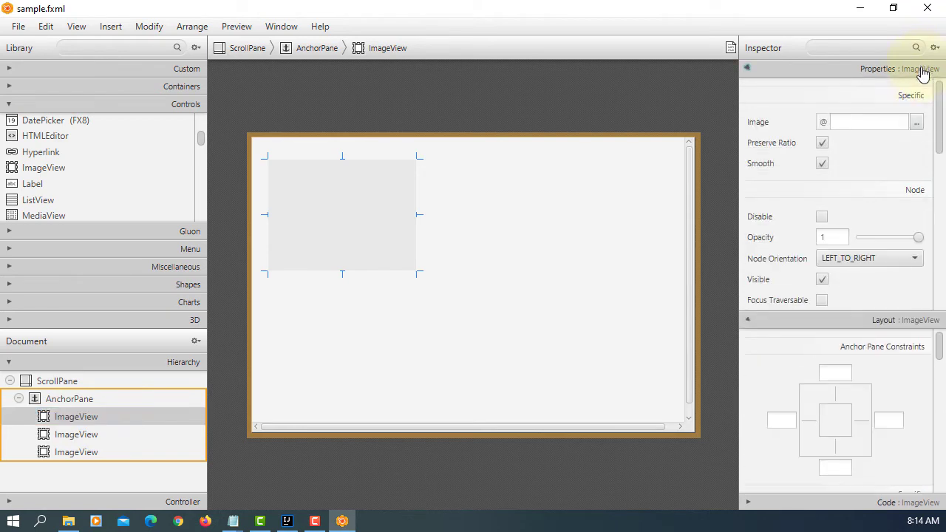
click(916, 121)
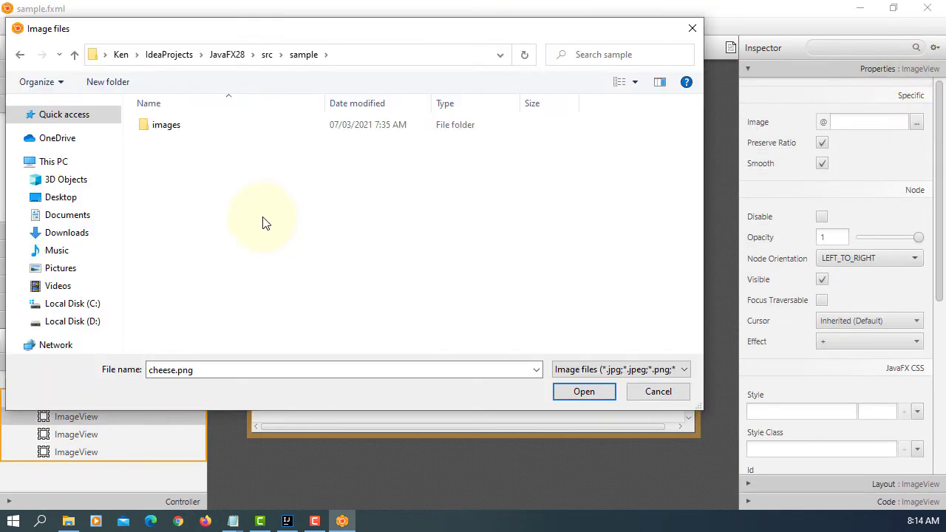
click(165, 125)
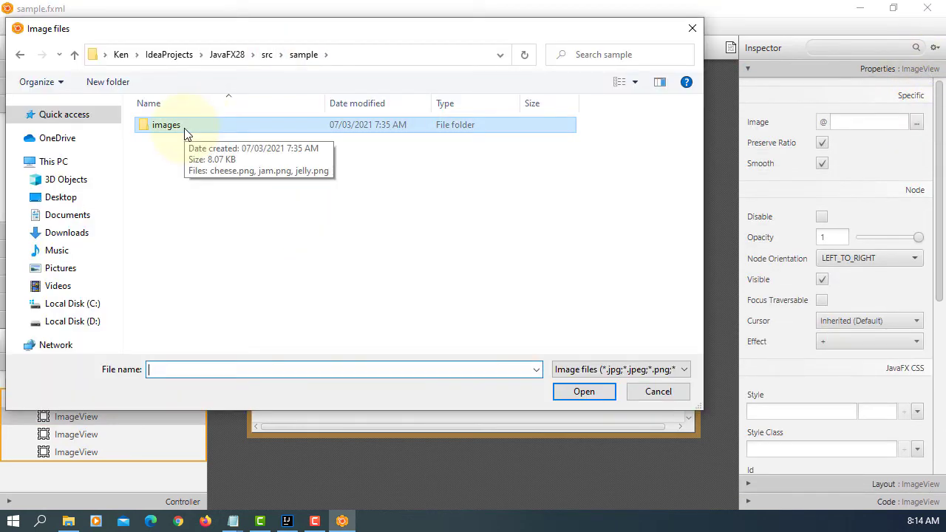
double_click(165, 124)
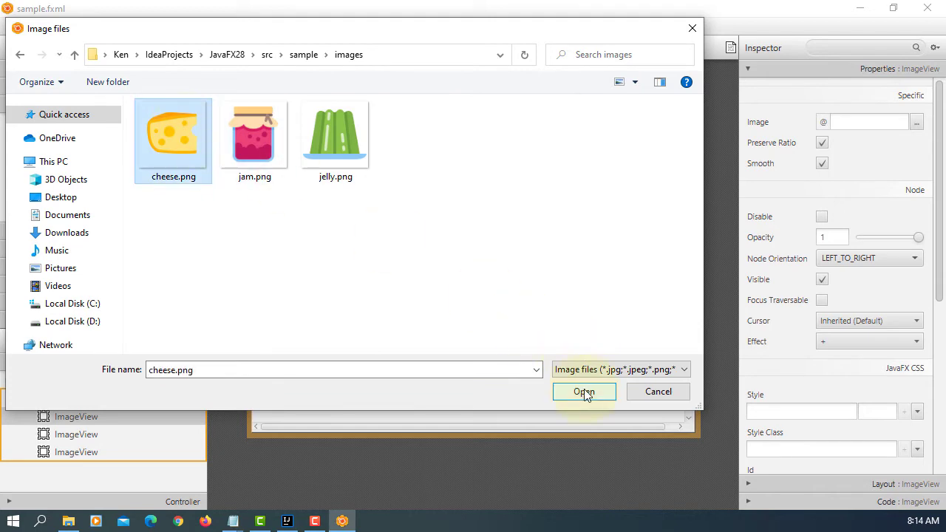
click(584, 392)
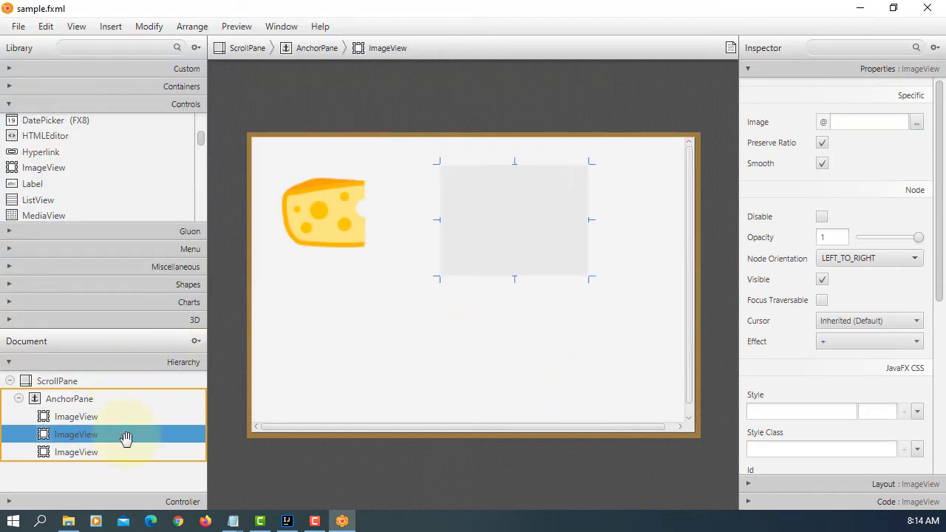
click(916, 121)
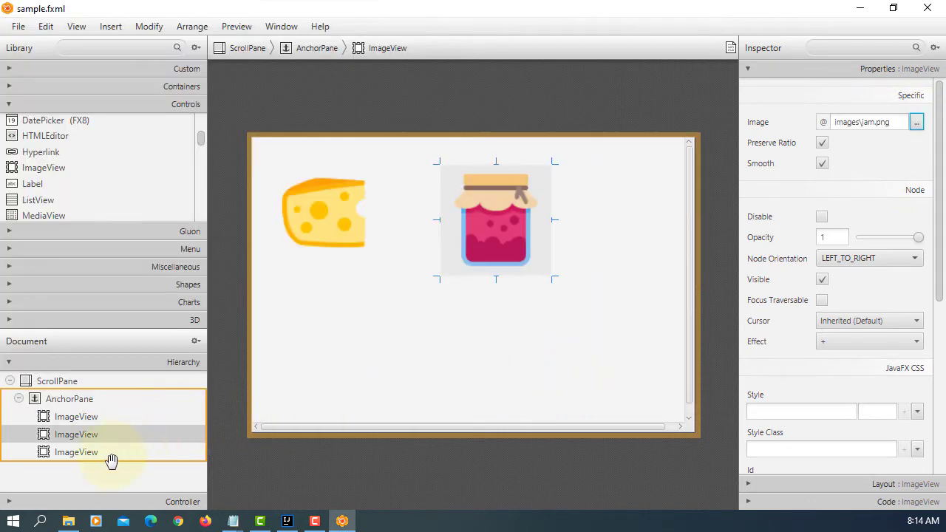
click(937, 122)
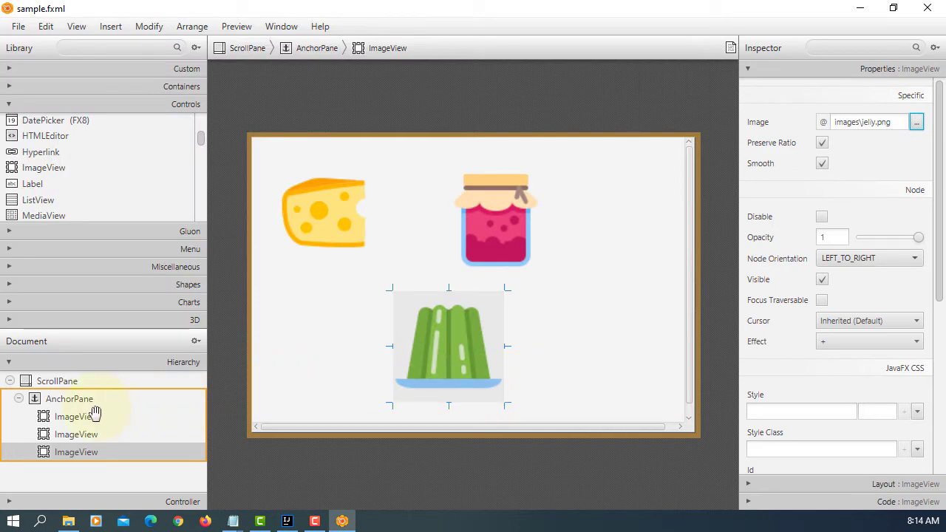
mouse_move(111, 427)
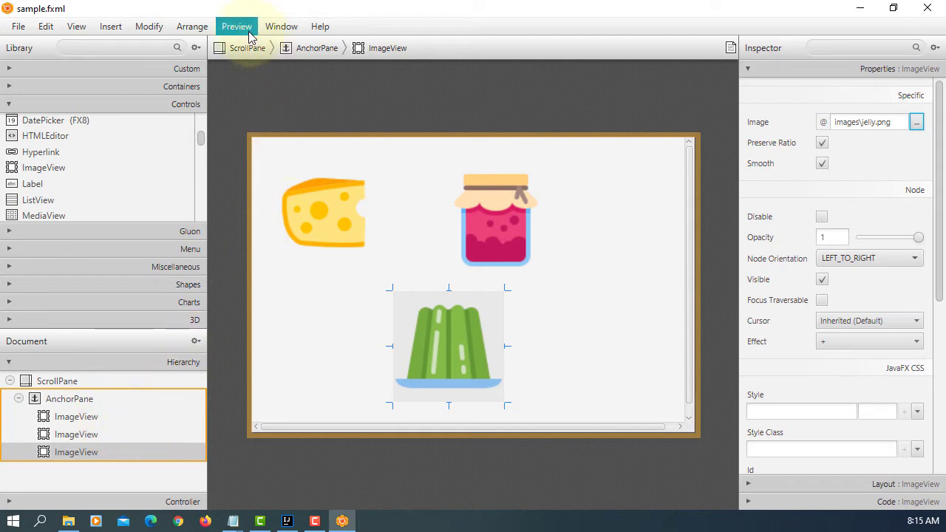
click(236, 26)
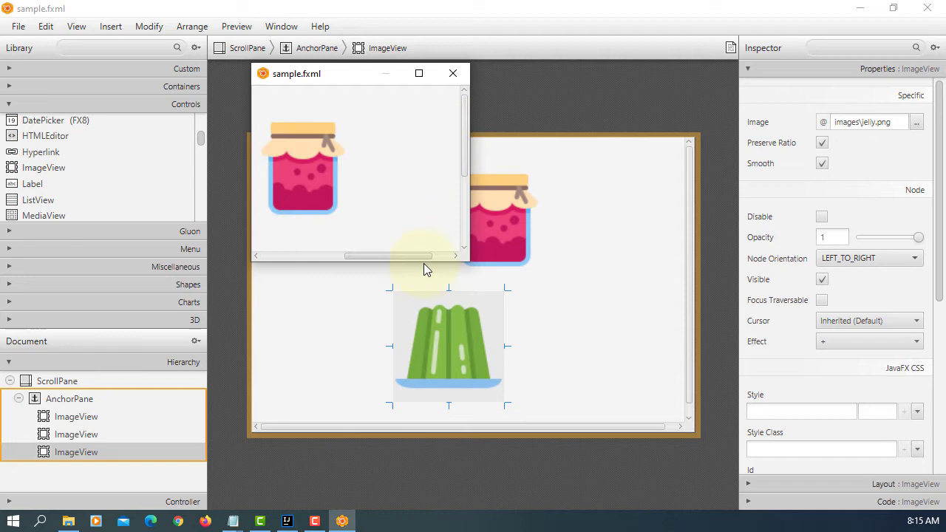
click(452, 73)
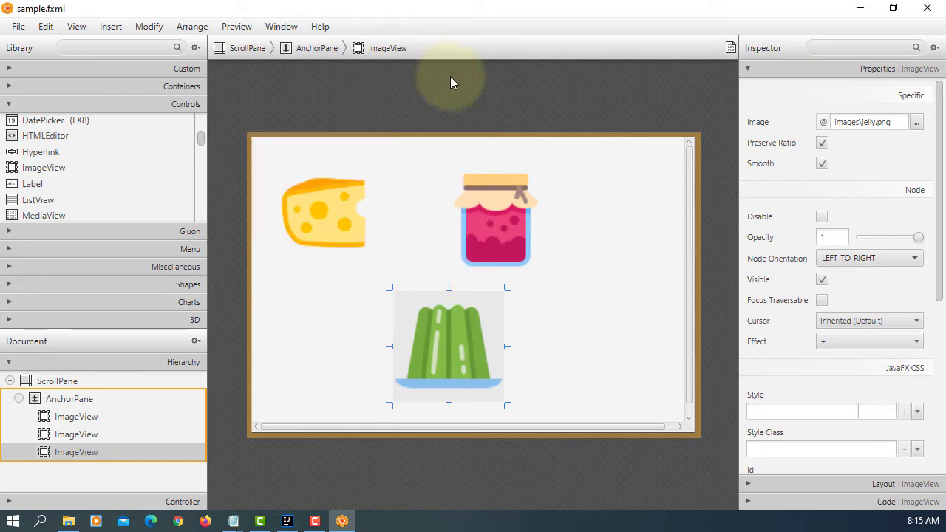
Step: Tick Pannable on the ScrollPane and preview the layout in a separate window
click(57, 380)
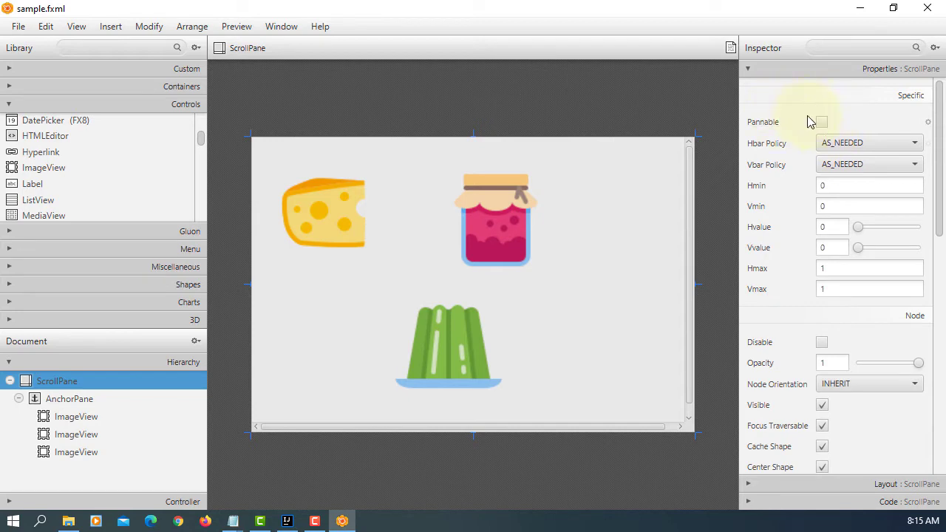
click(236, 26)
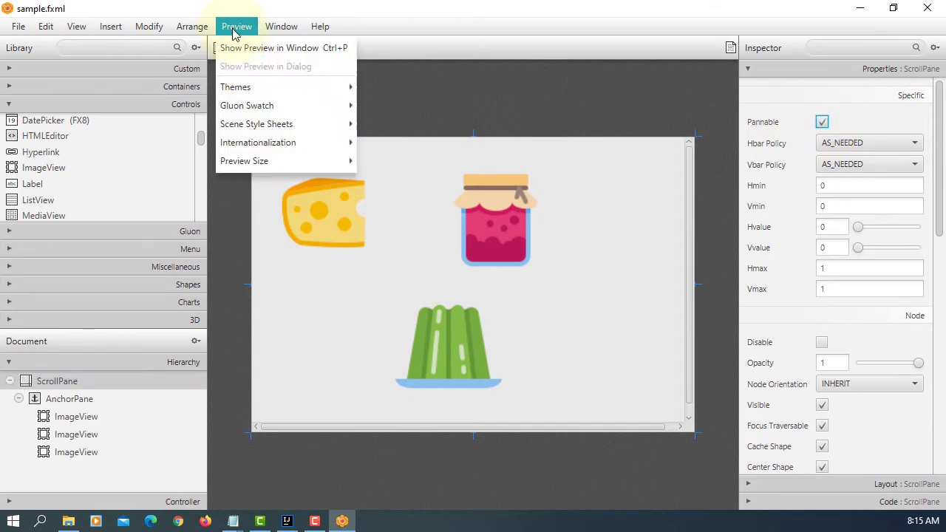
click(268, 47)
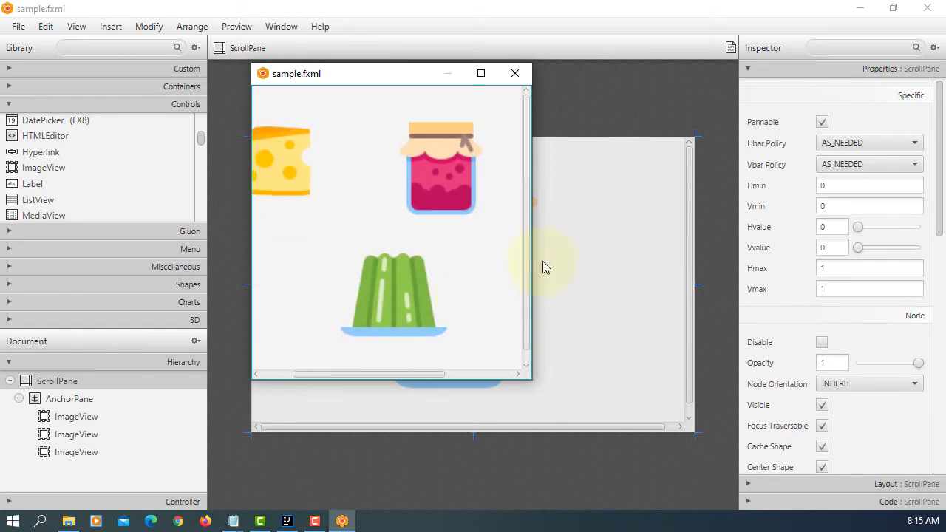
mouse_move(535, 265)
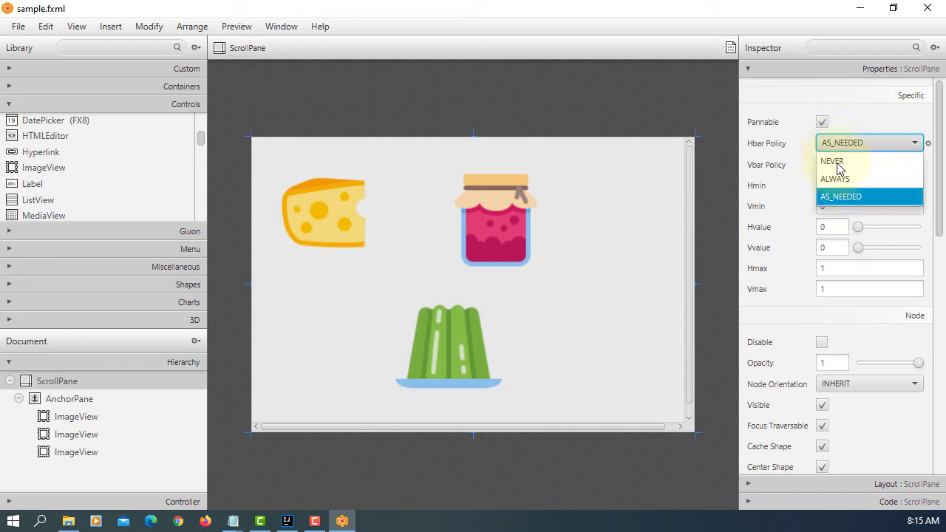
click(236, 26)
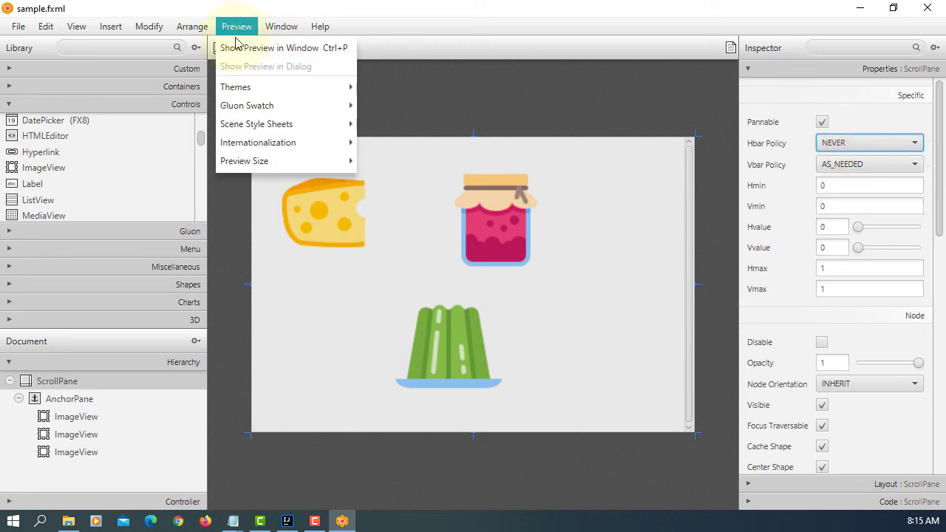
click(271, 47)
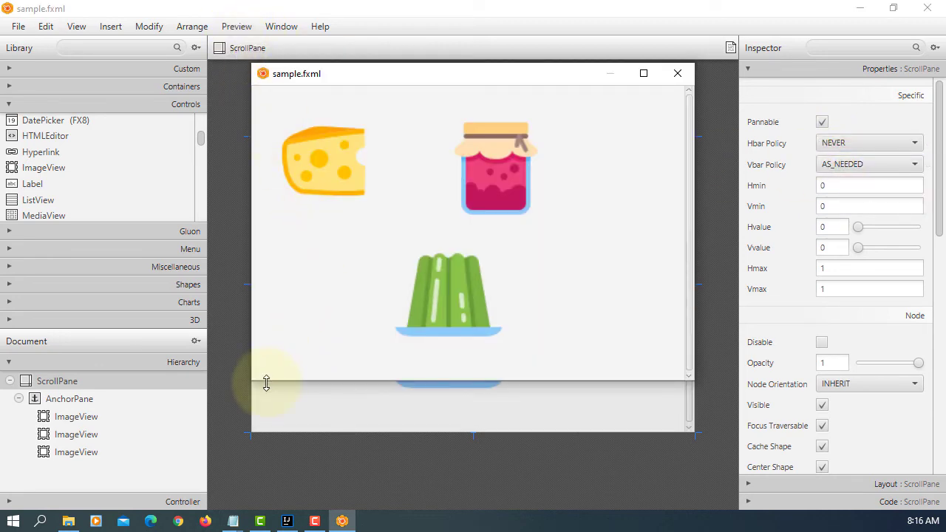
mouse_move(667, 201)
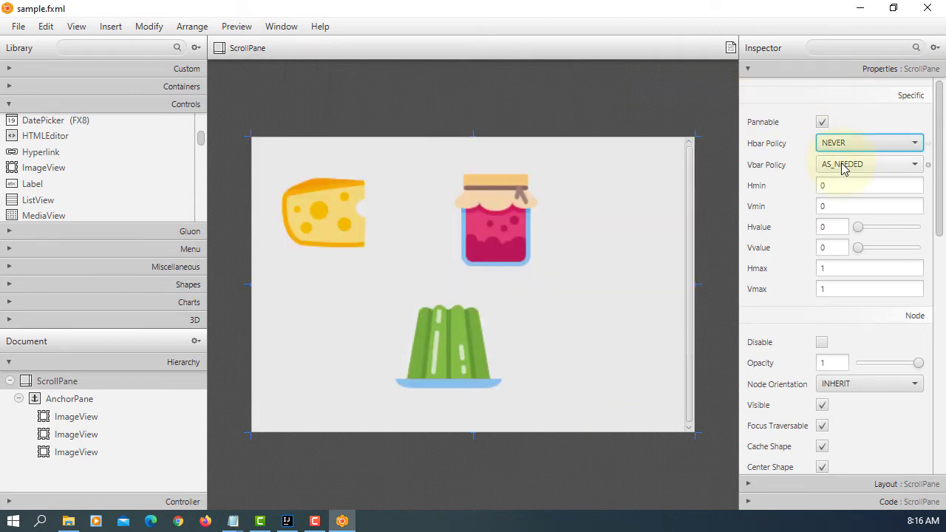
click(237, 26)
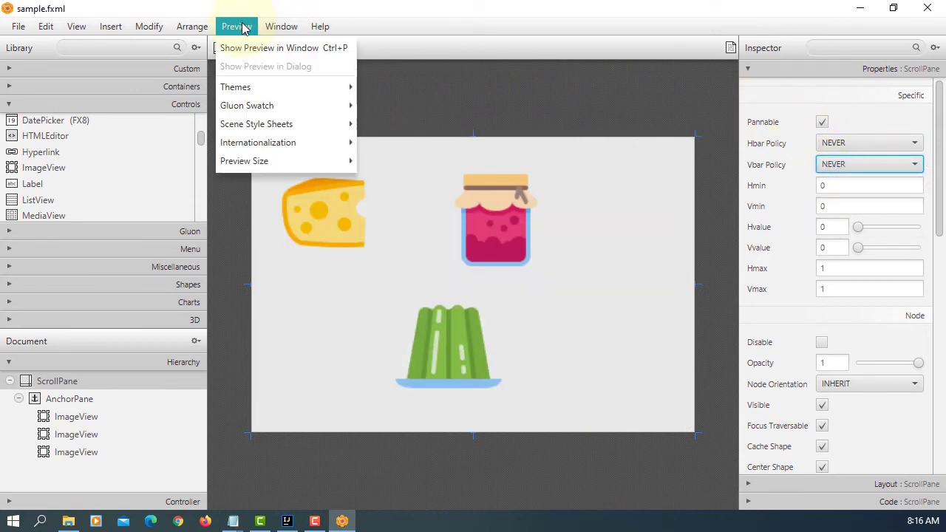
click(265, 47)
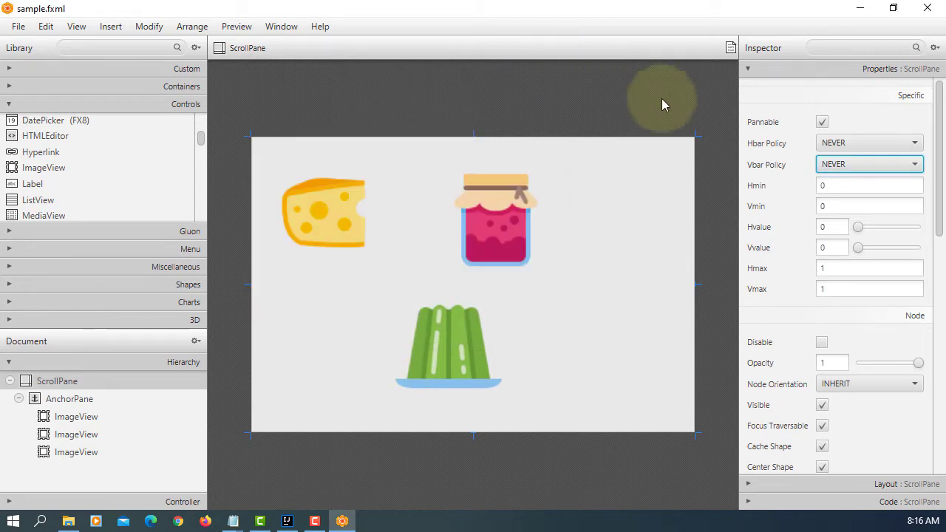
click(868, 143)
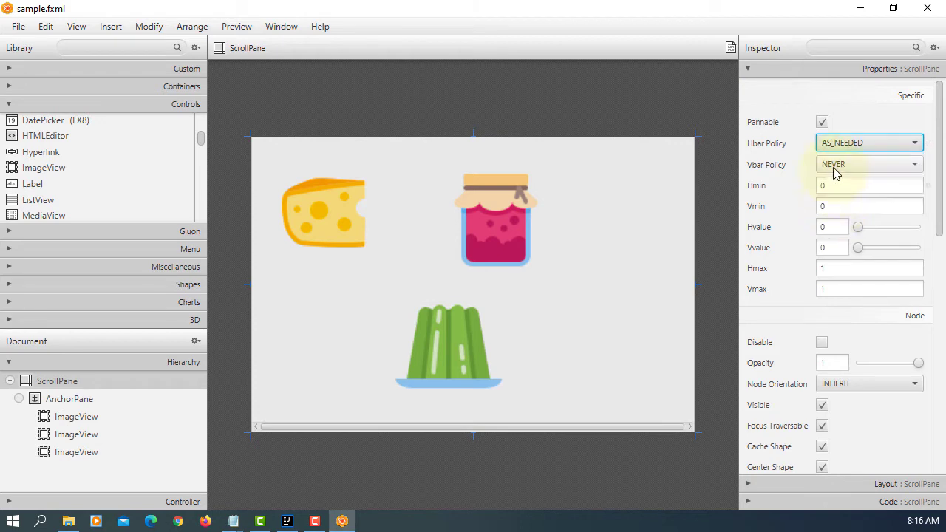
click(868, 164)
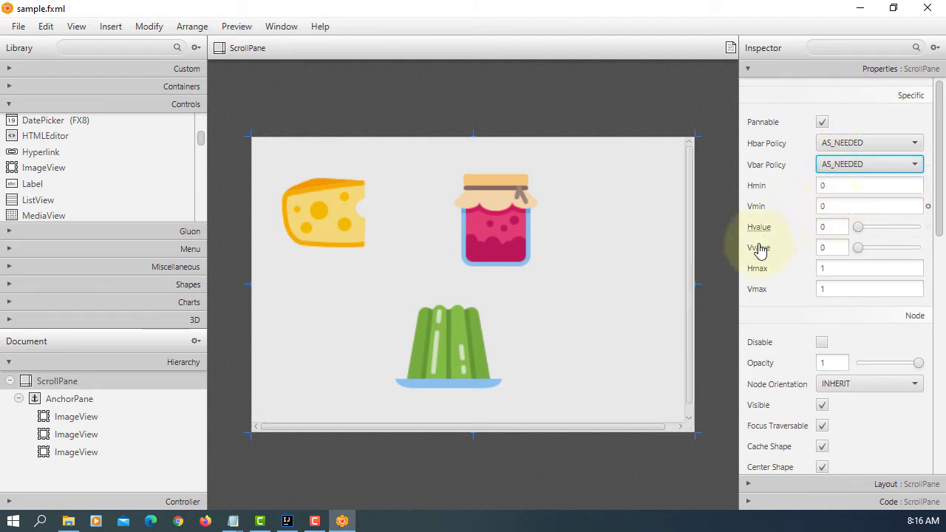
click(649, 145)
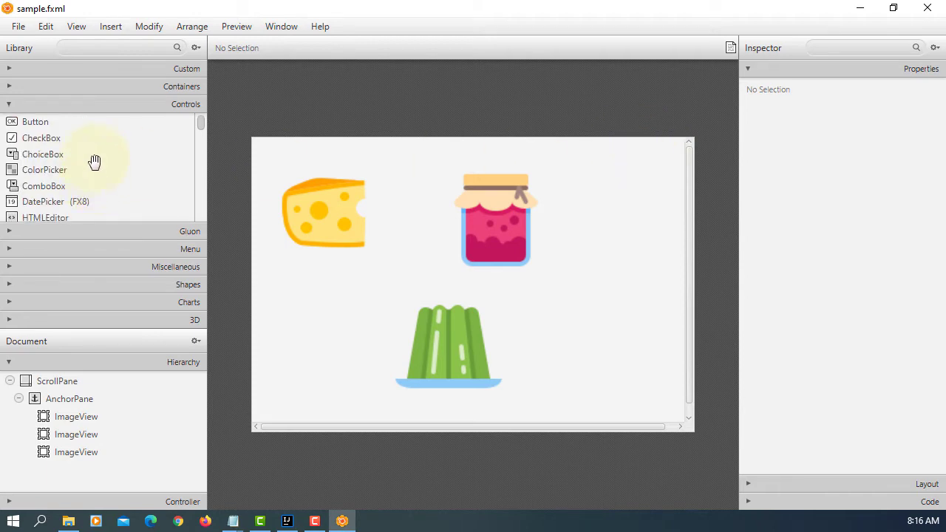
mouse_move(37, 121)
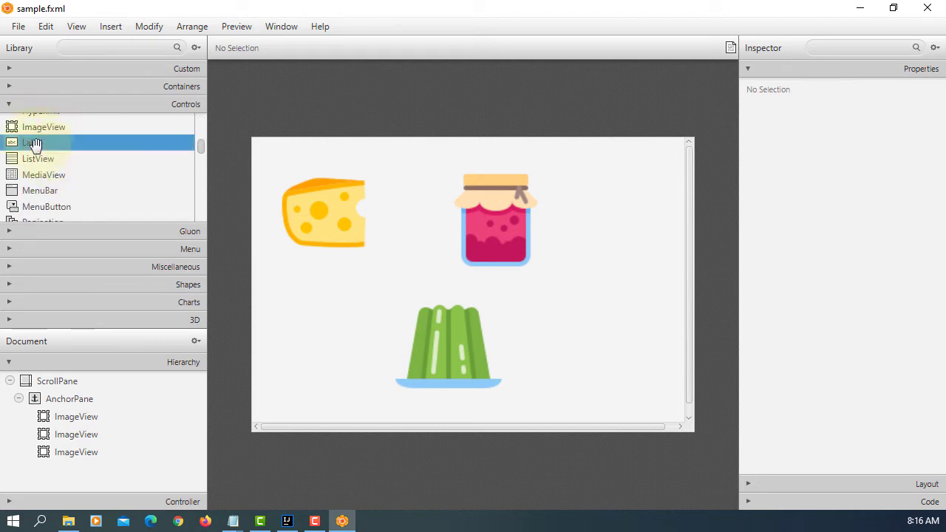
Step: Drop a Label at the pane's top right with text Score and fx:id lblScore
drag(34, 142, 665, 336)
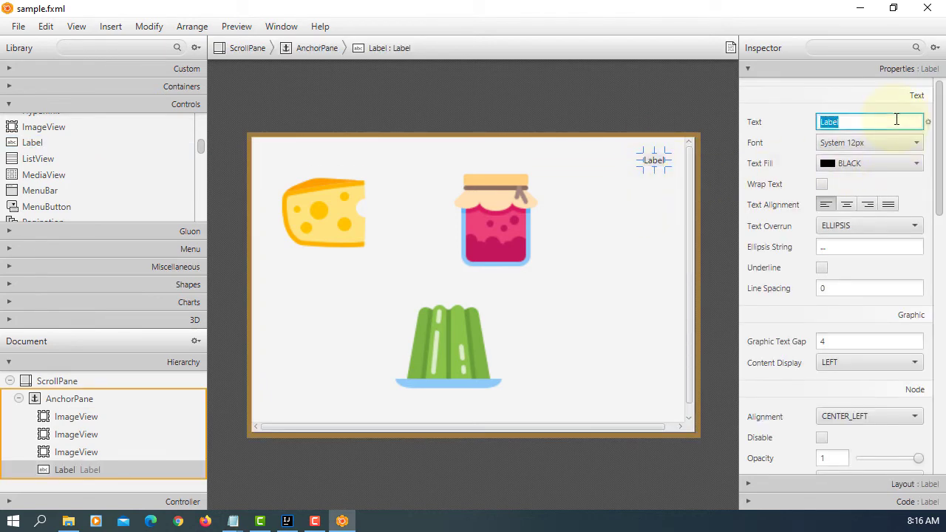
text(Scor)
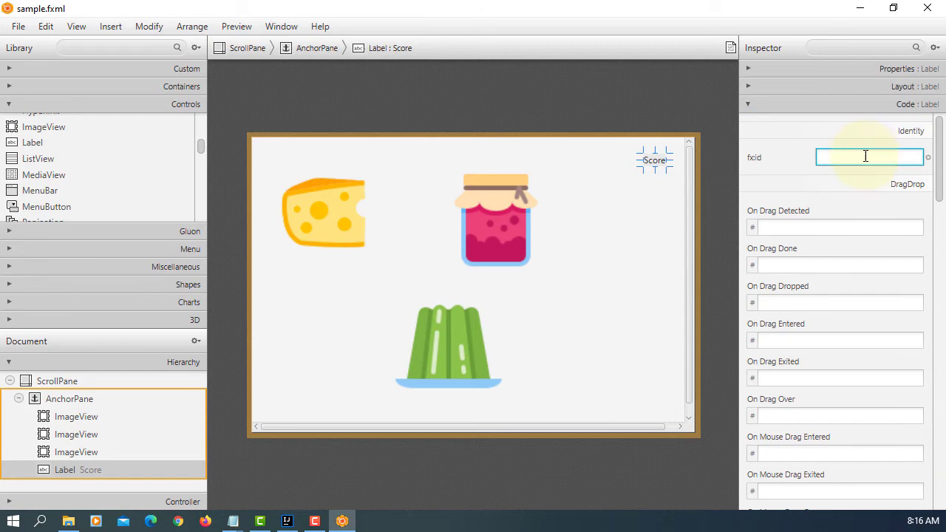
text(lblScore)
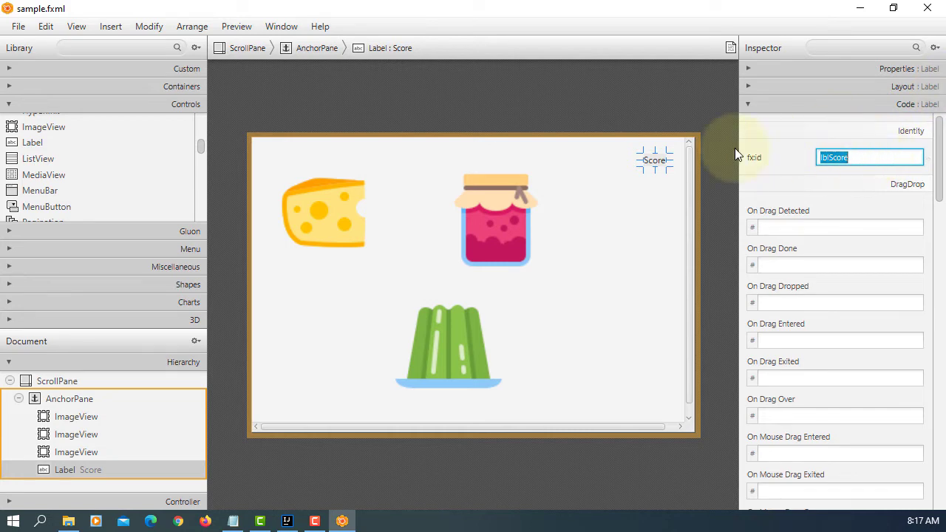
Step: Give the cheese image fx:id ivCheese and mouse-click handler handleIvCheese
click(322, 213)
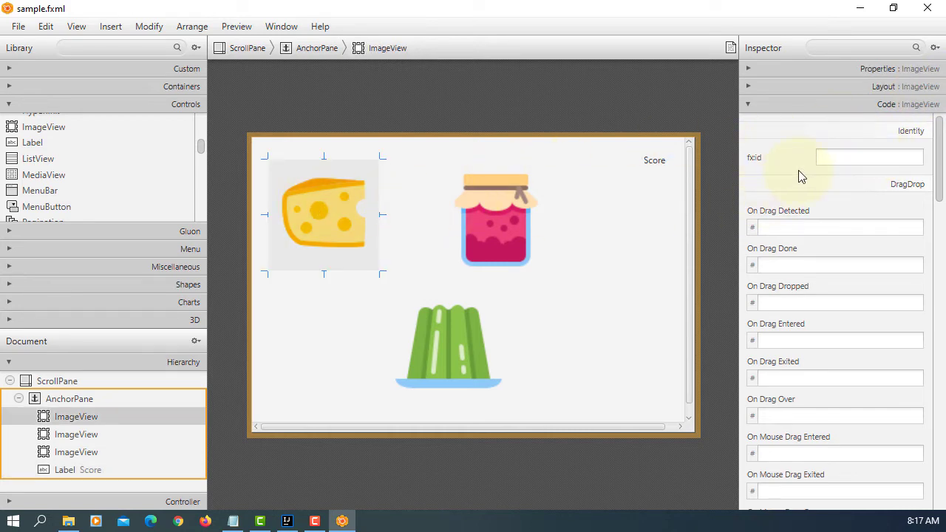
click(869, 156)
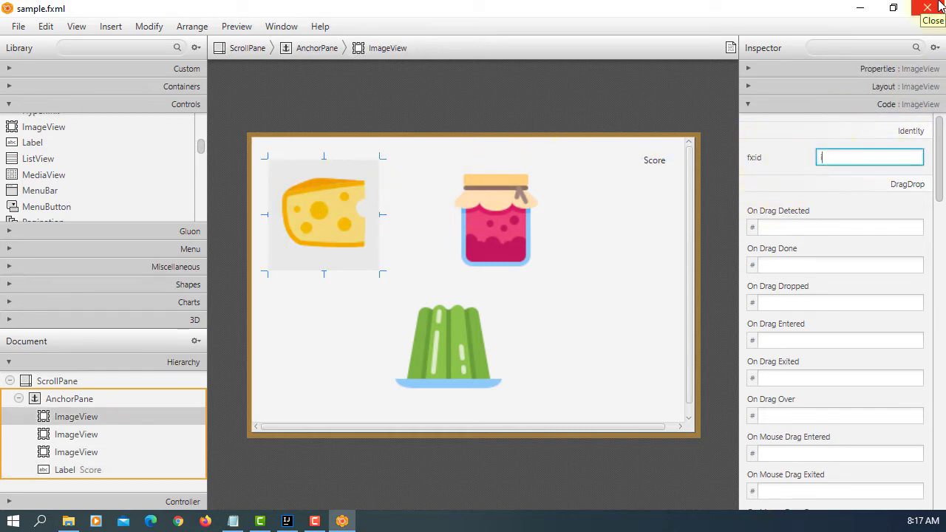
text(ivCheese)
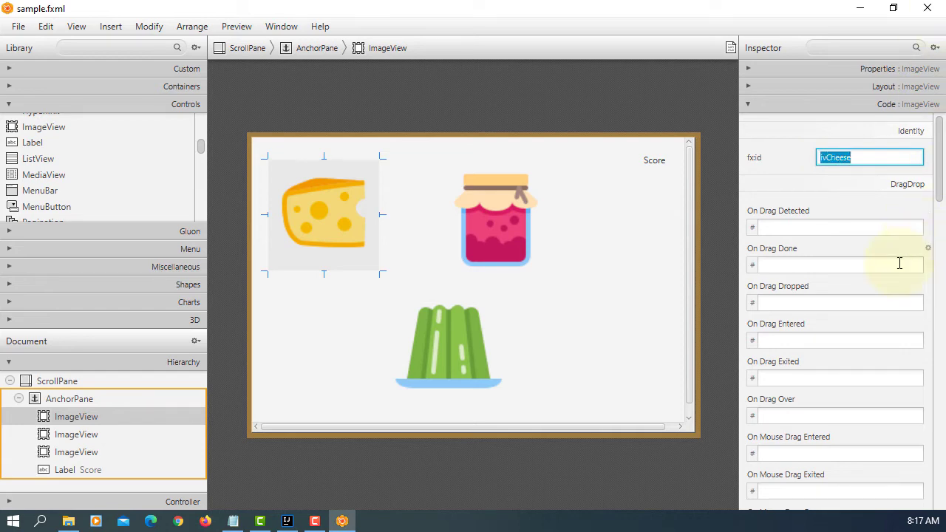
scroll(down, 3)
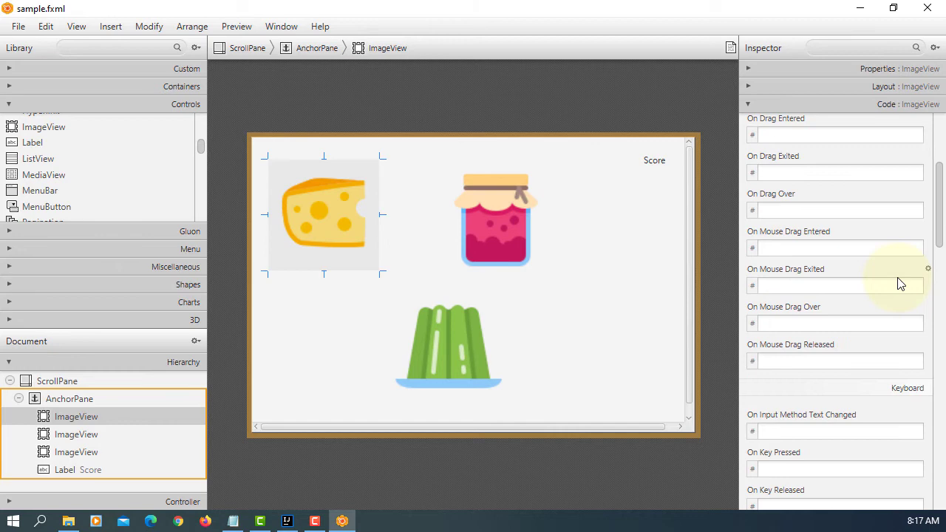
scroll(down, 3)
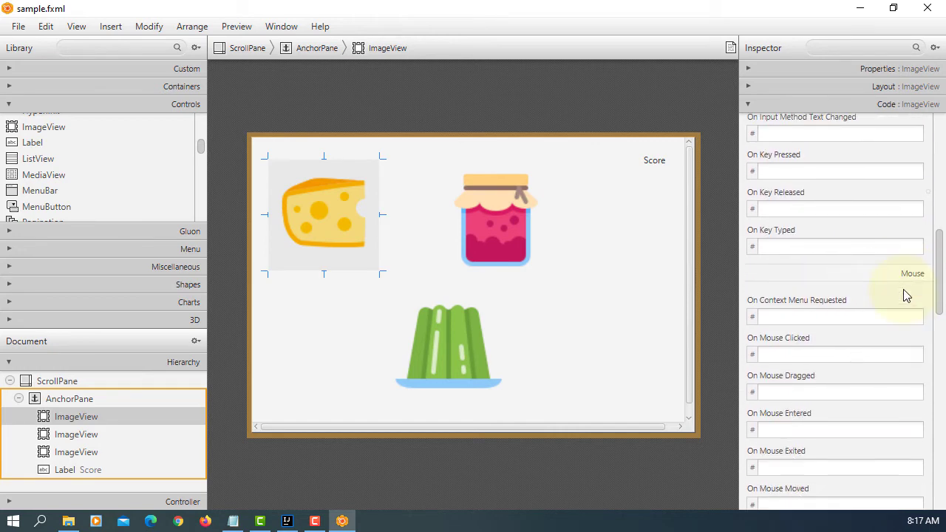
click(838, 355)
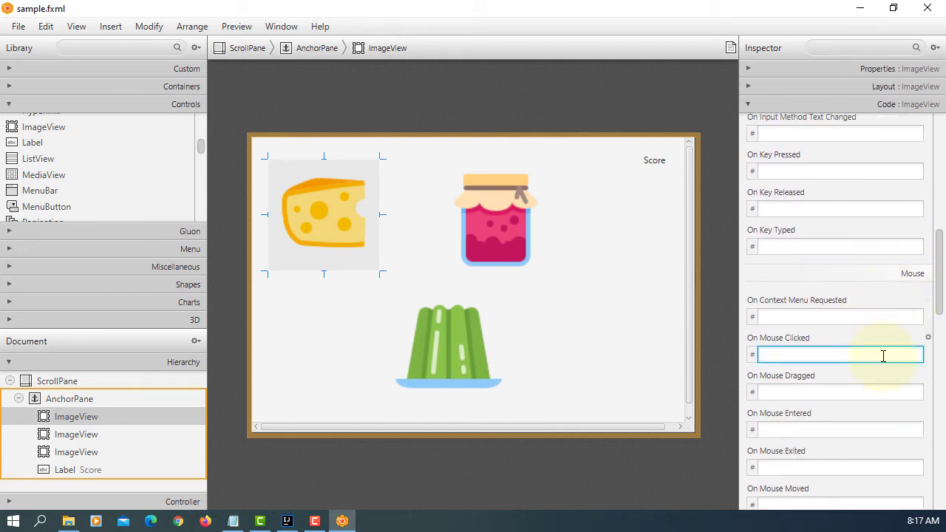
text(handleiv)
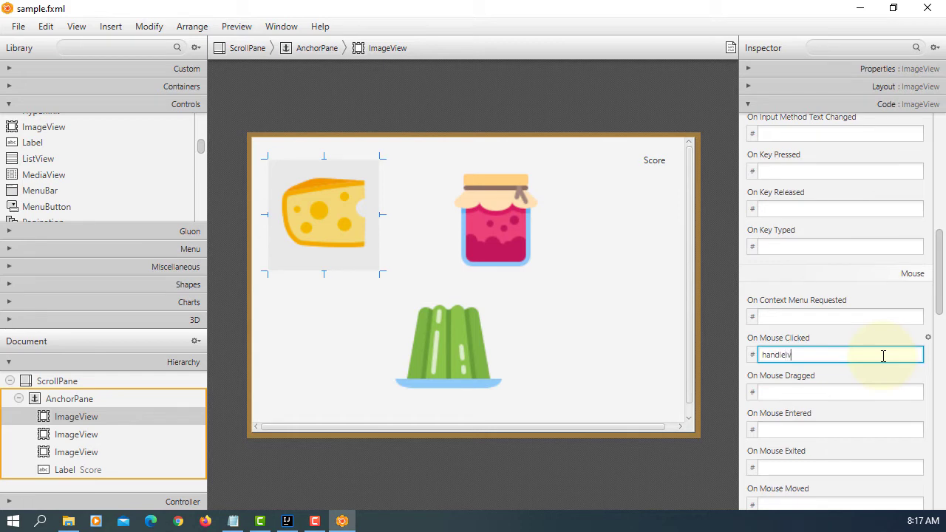
text(Cheese)
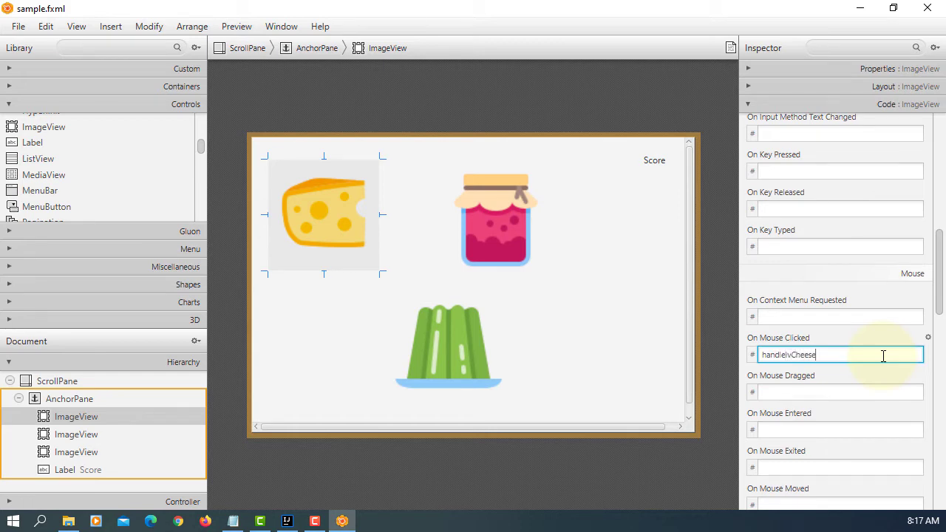
Step: Give the jam image fx:id ivJam and mouse-click handler handleIvJam
click(495, 218)
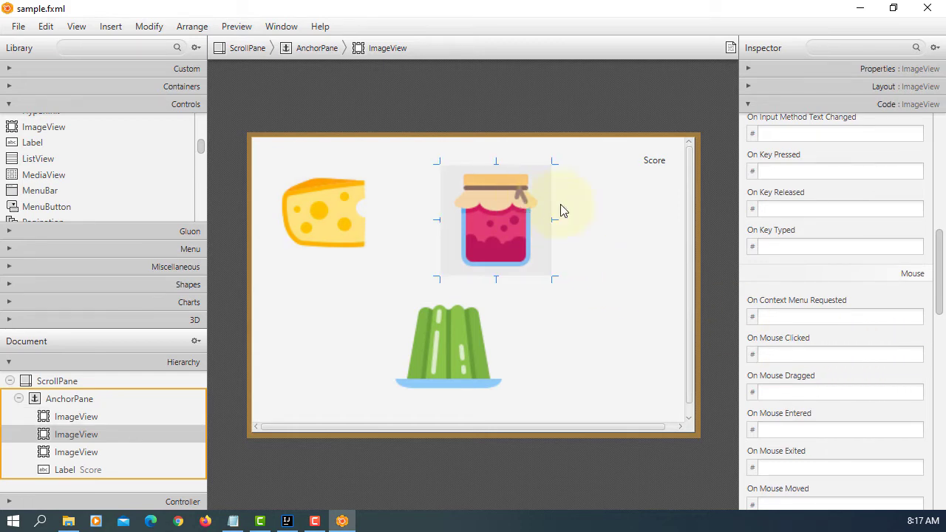
mouse_move(939, 295)
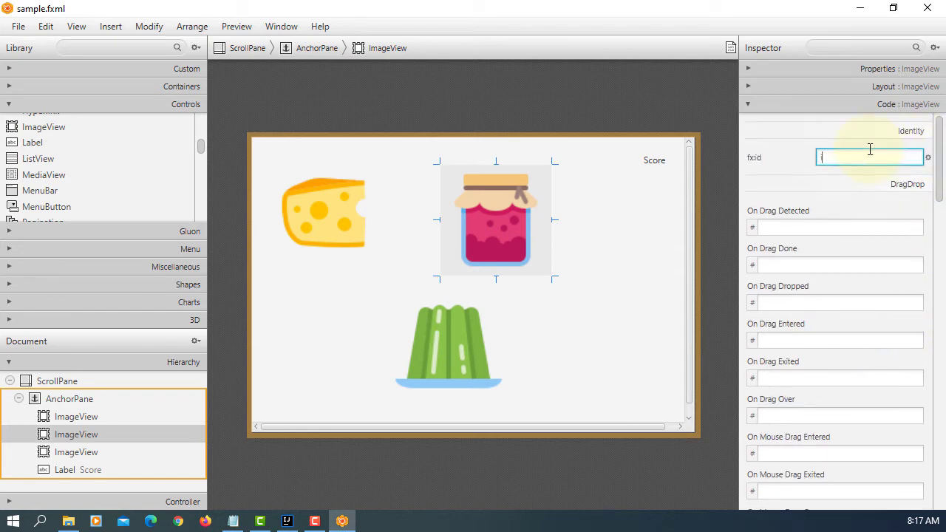
text(ivJam)
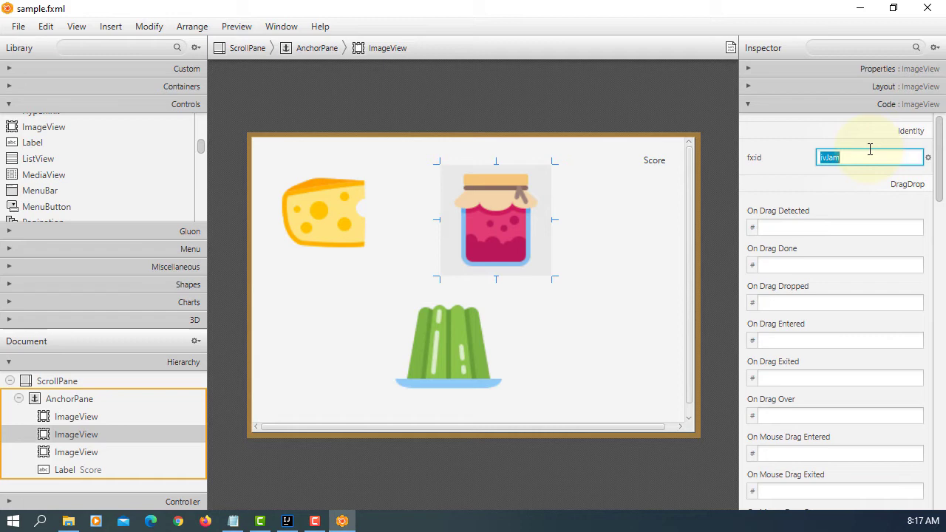
scroll(down, 3)
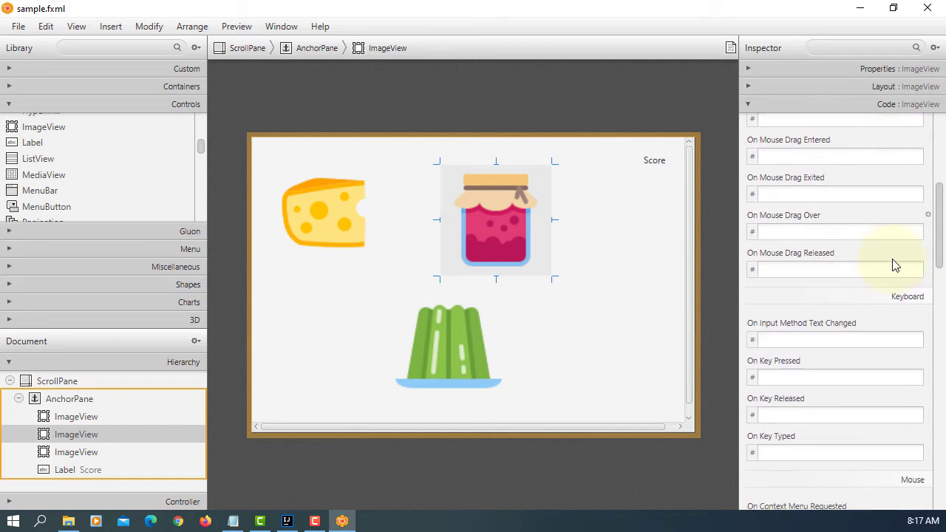
scroll(down, 3)
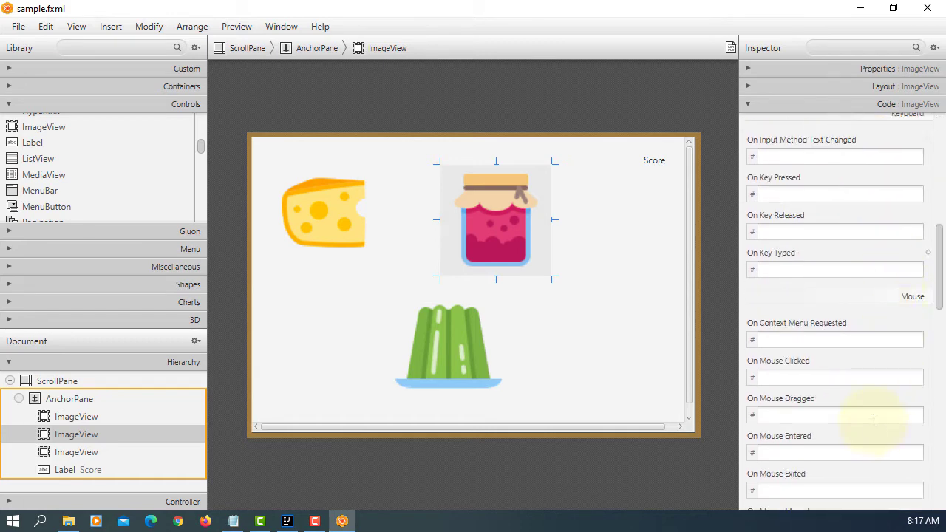
text(ha)
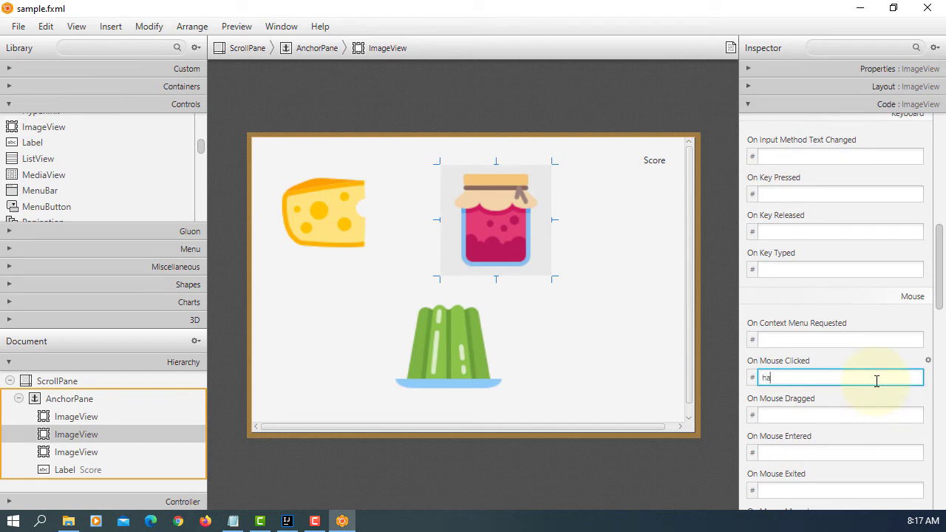
text(ndle)
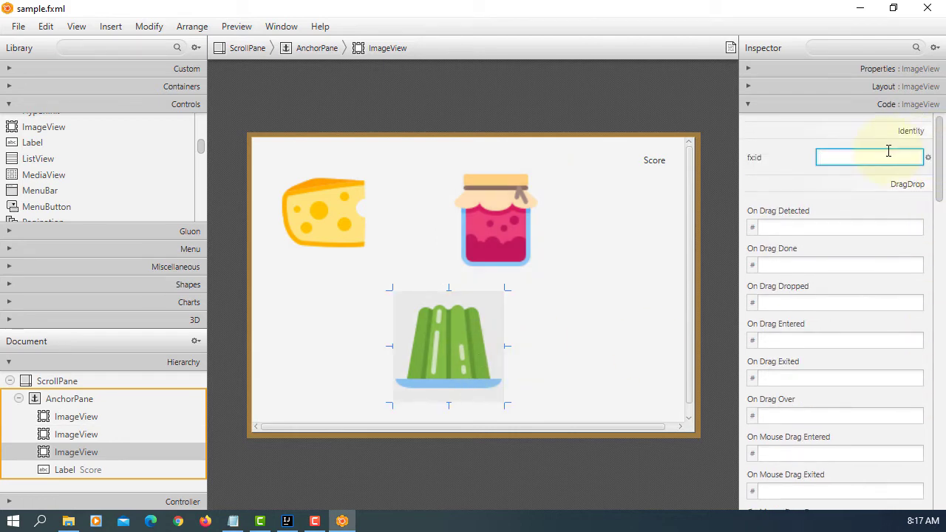
Step: Give the jelly image fx:id ivJelly and handler handleIvJelly, then save the layout
text(ivJelly)
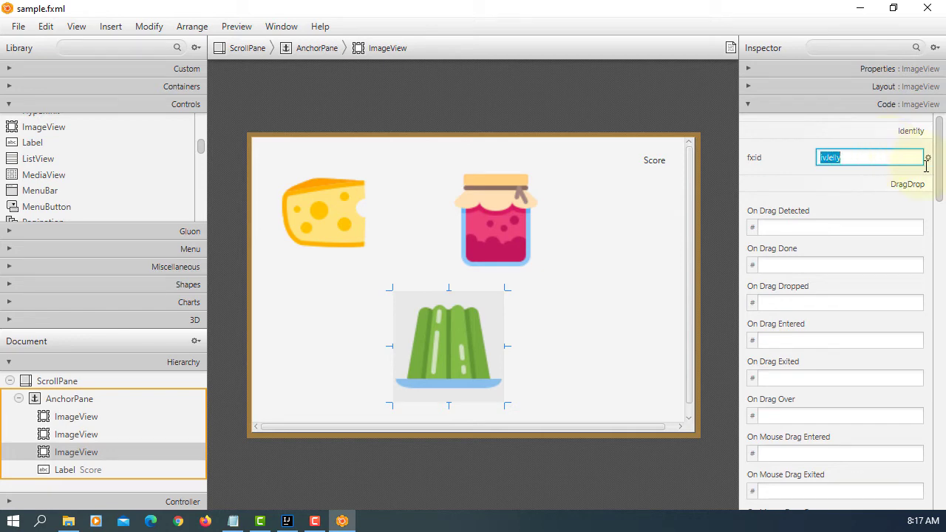
scroll(down, 3)
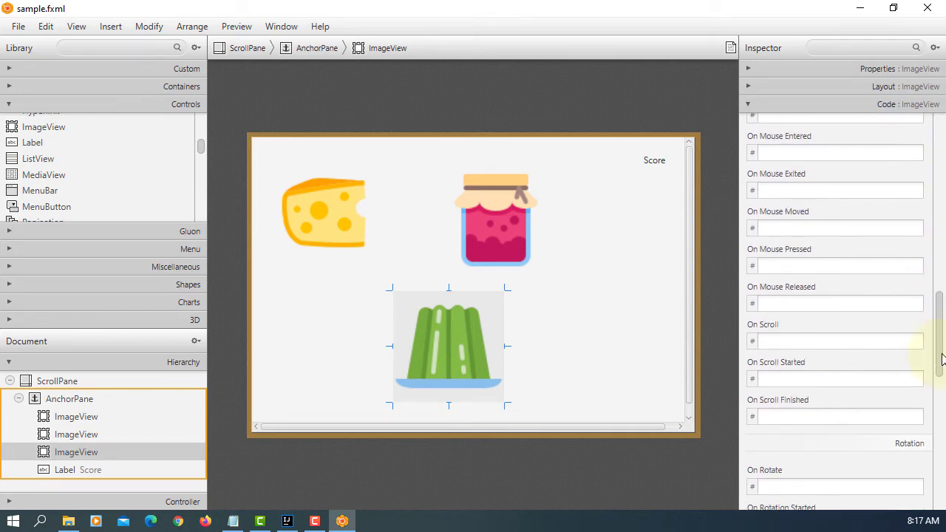
scroll(down, 3)
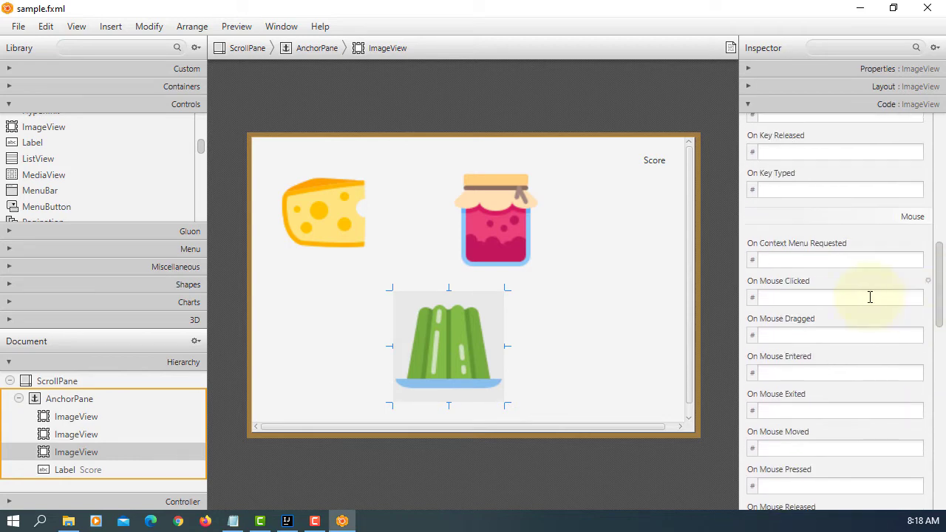
text(handleIvJelly)
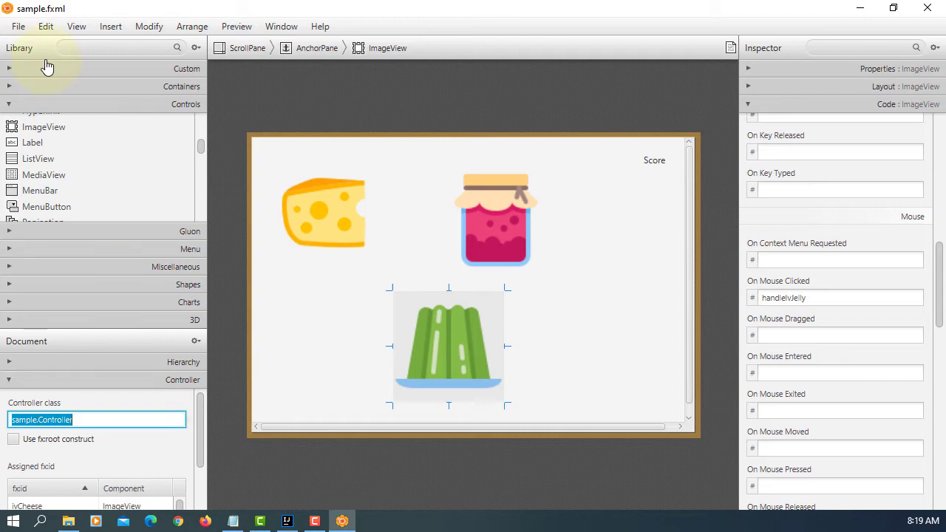
key(ctrl+s)
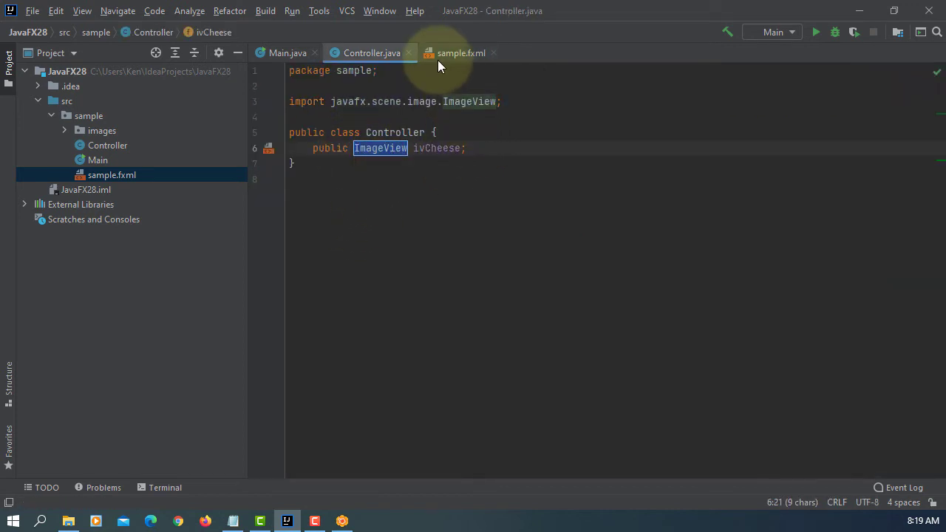
Step: Create Controller fields for the image fx:ids from the layout file using Alt+Enter
click(459, 53)
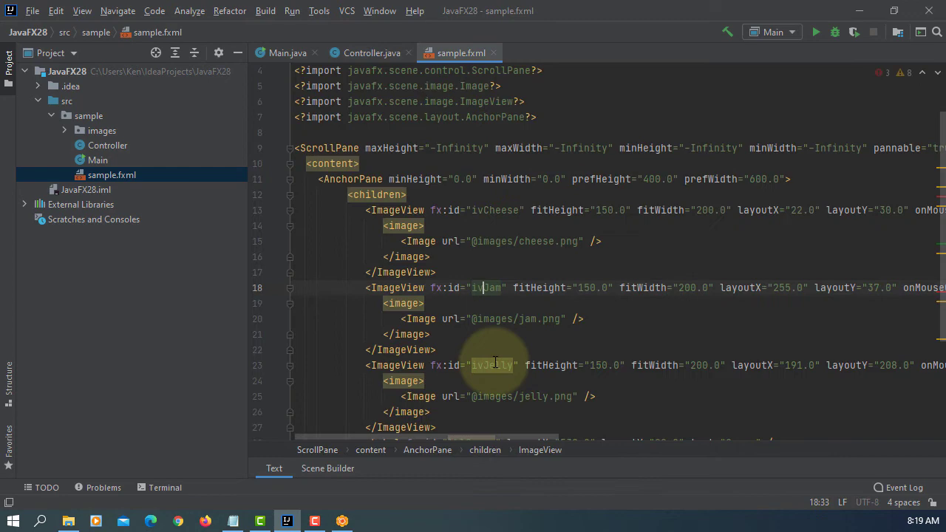
click(304, 365)
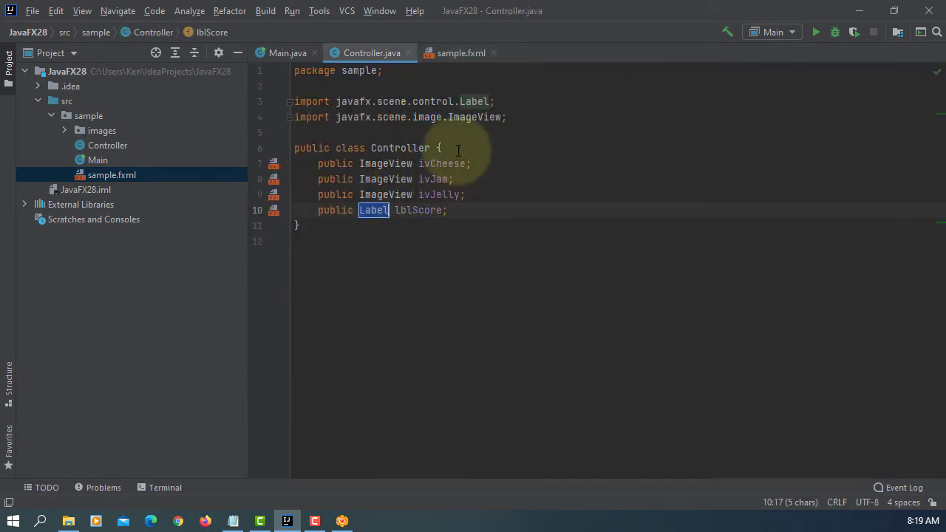
click(460, 53)
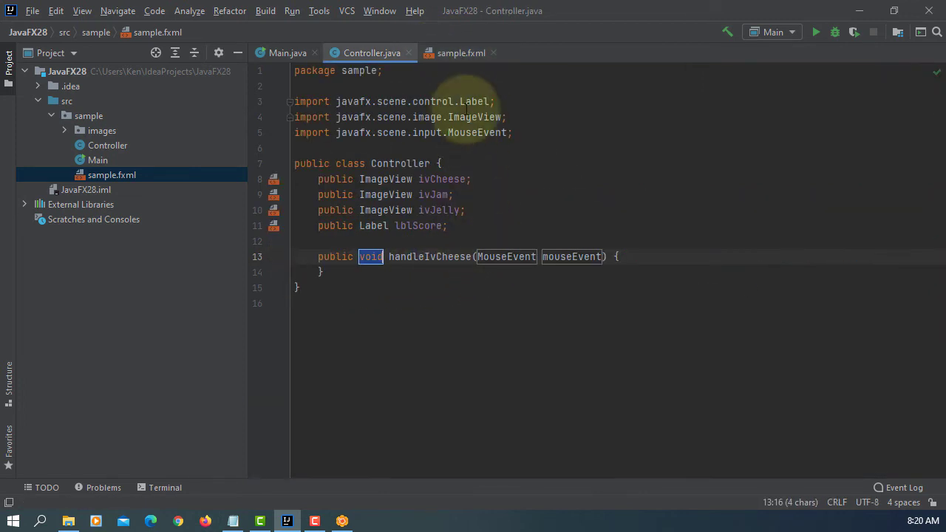
Step: Generate empty handleIvCheese, handleIvJam and handleIvJelly methods in Controller
click(459, 53)
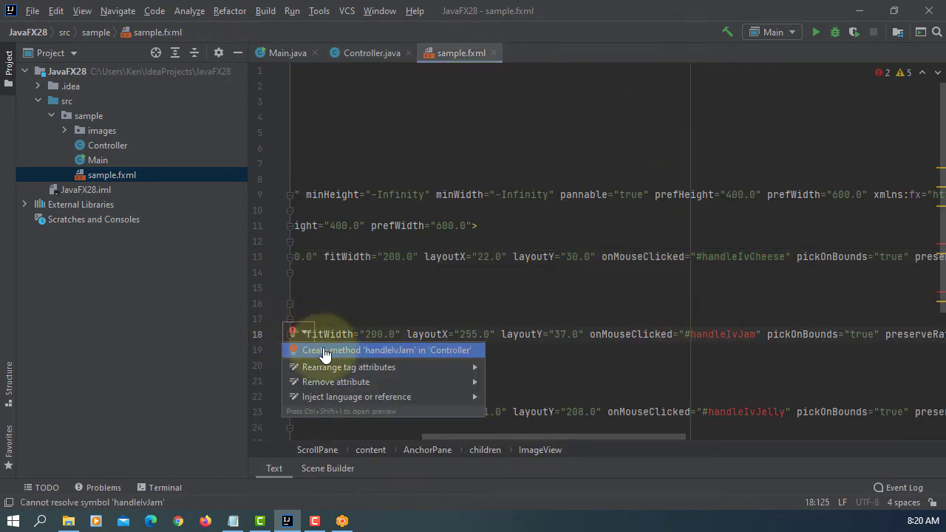
click(384, 350)
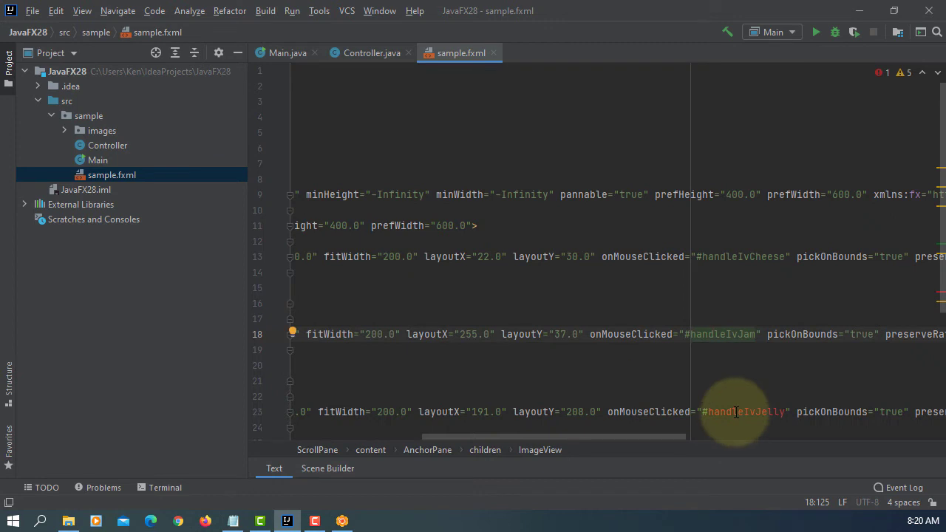
click(744, 412)
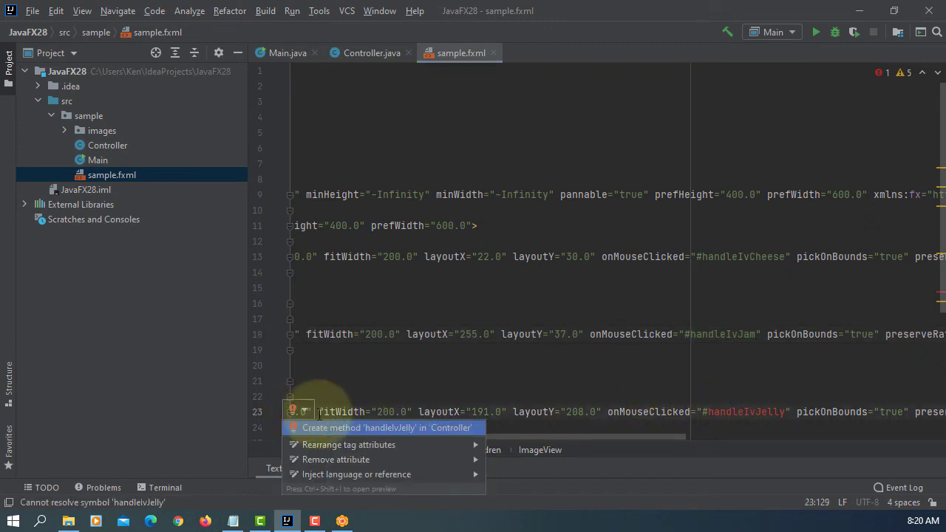
click(384, 427)
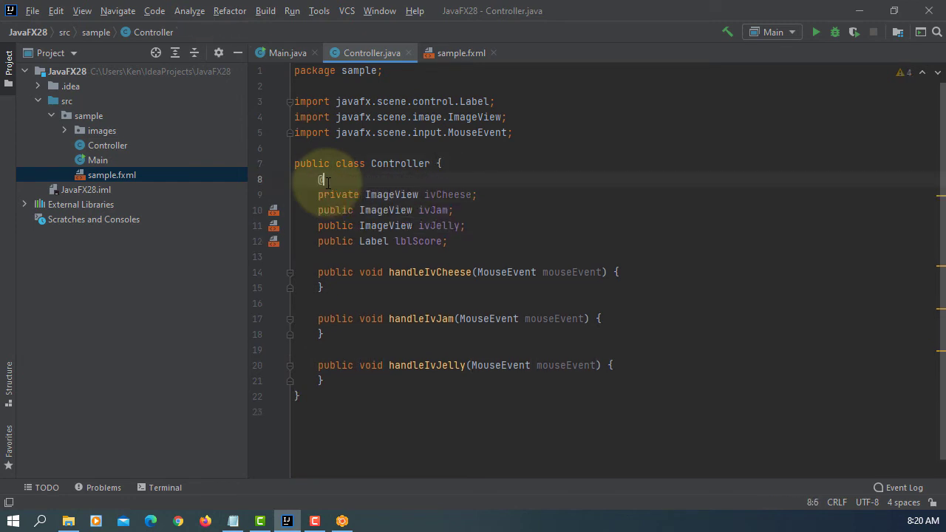
text(@FXML)
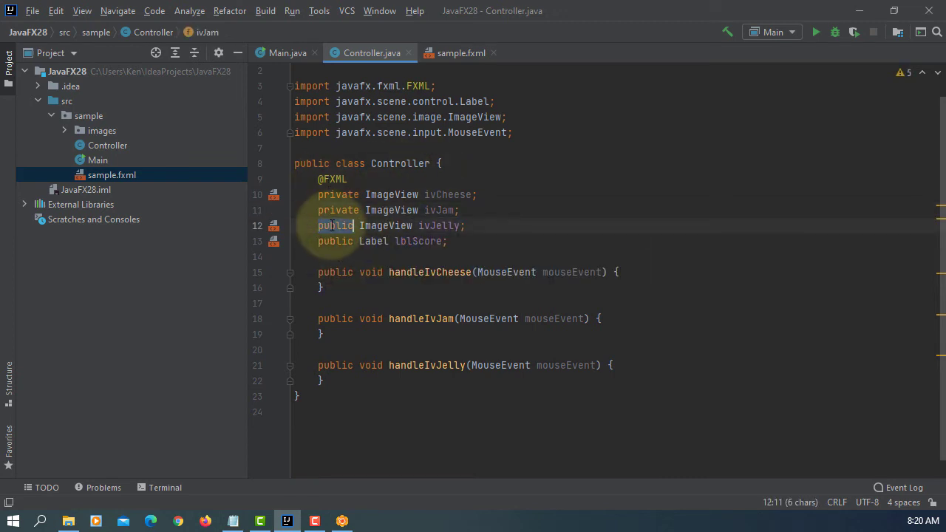
text(private)
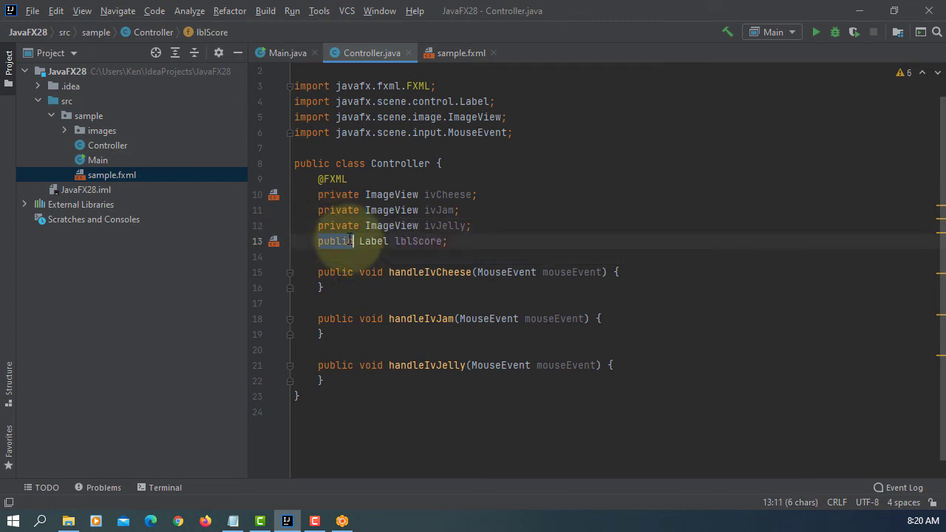
text(private)
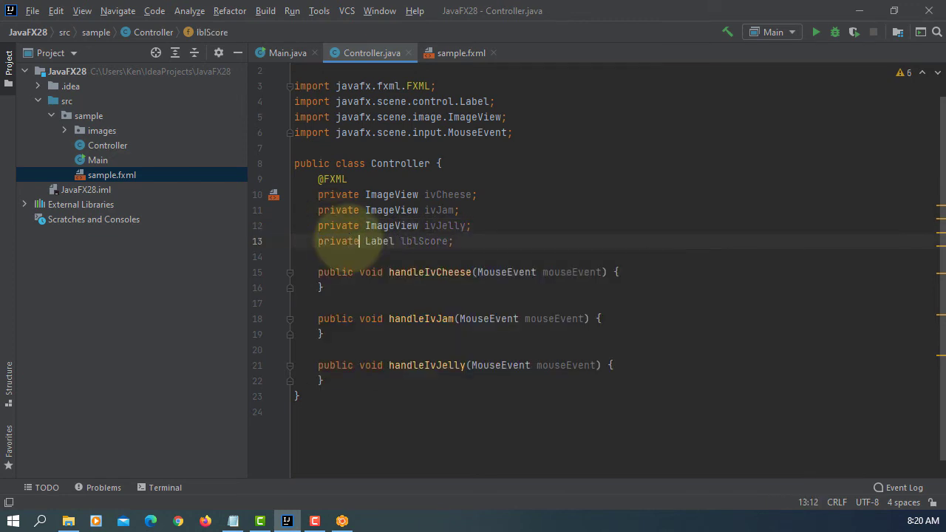
text(@FXML)
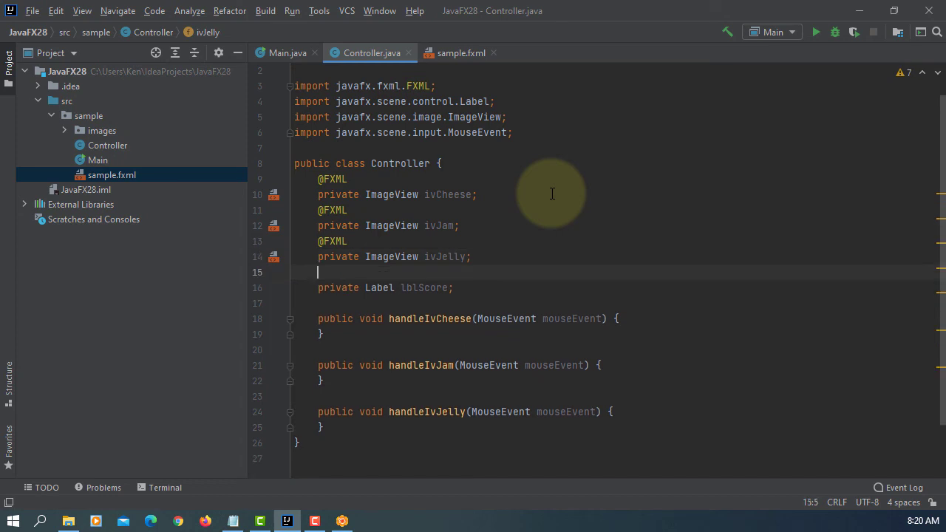
text(@FXML)
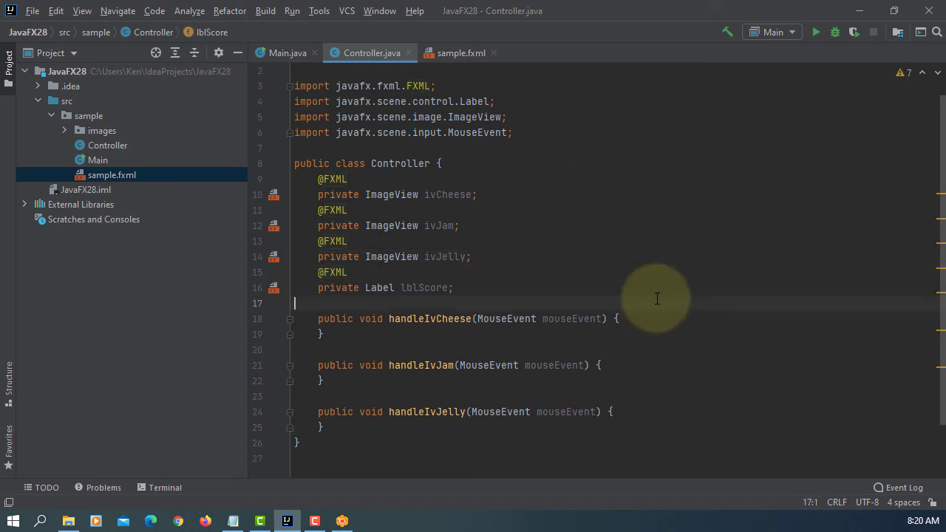
text(double score)
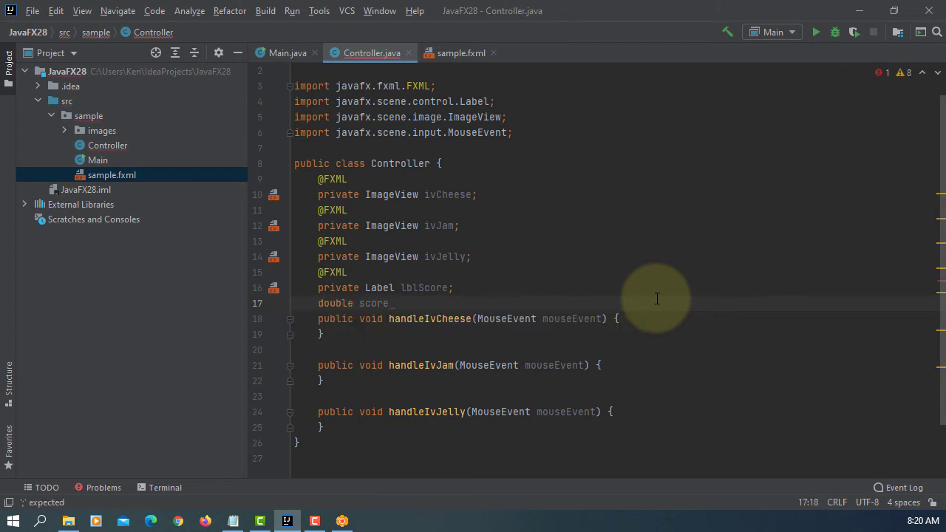
text(= 0)
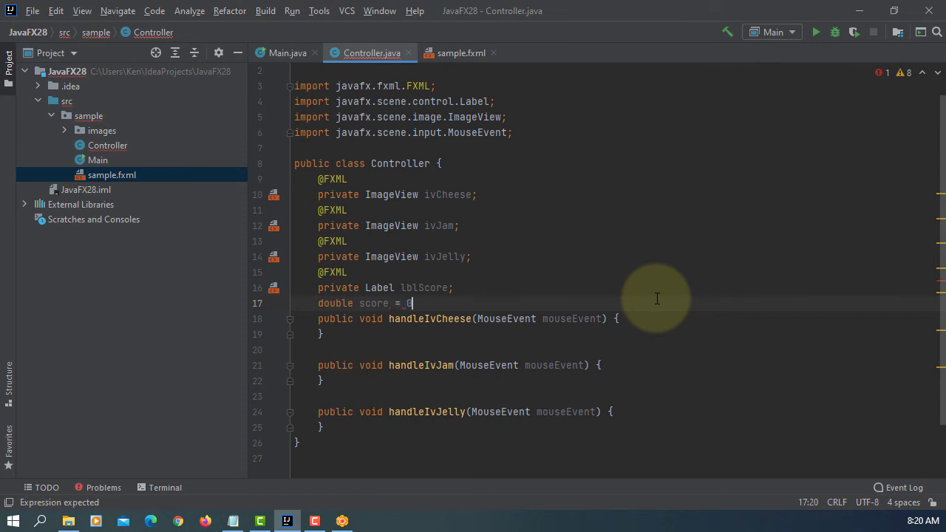
text(.0;)
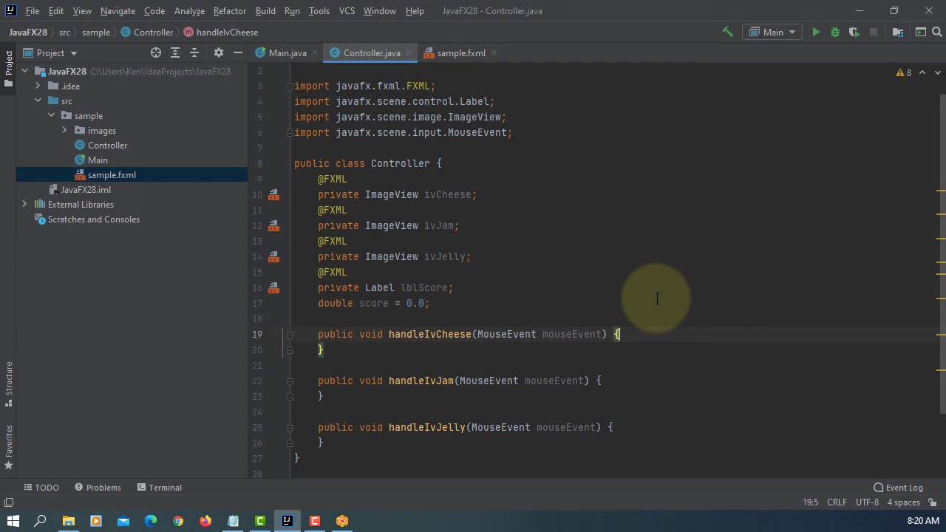
Step: Add score += 1.0, 2.0 and 3.0 to handleIvCheese, handleIvJam and handleIvJelly
text(score += 1.0;)
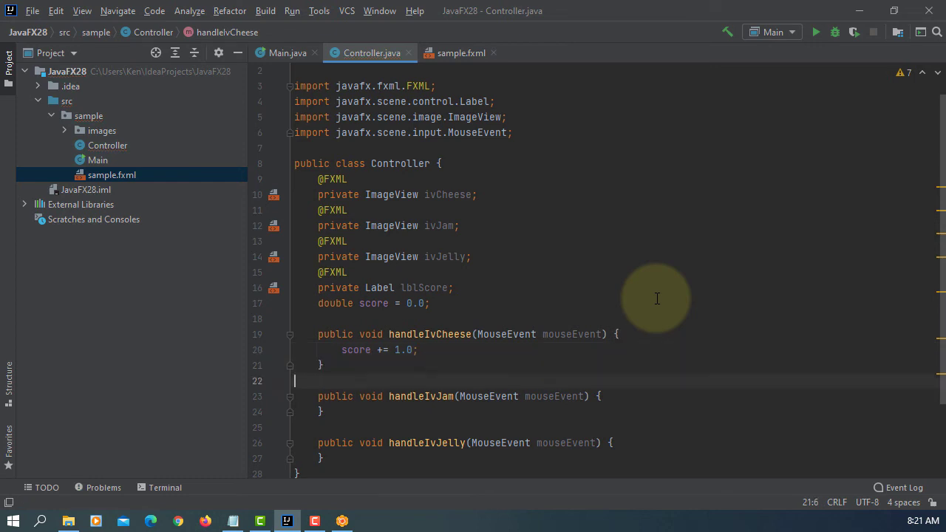
text(score += 2.0)
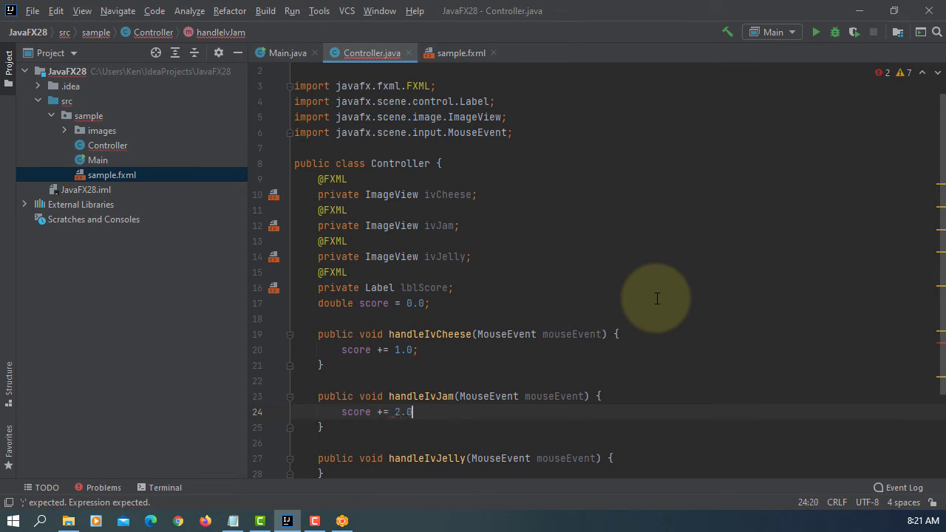
text(;)
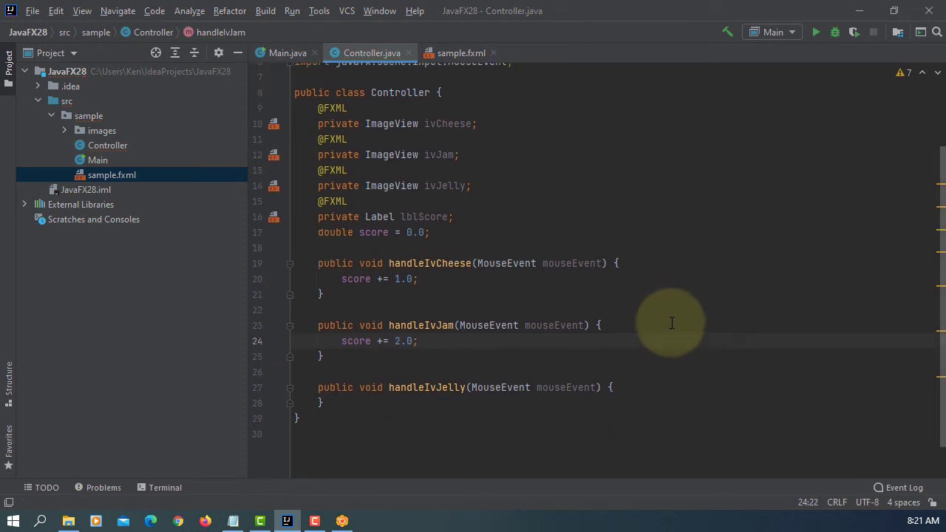
text(score += 3.0)
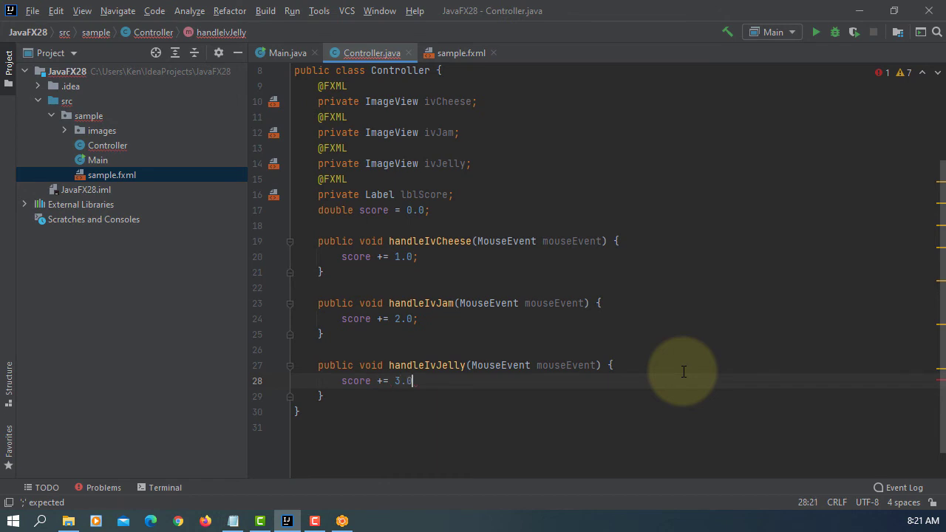
text(;)
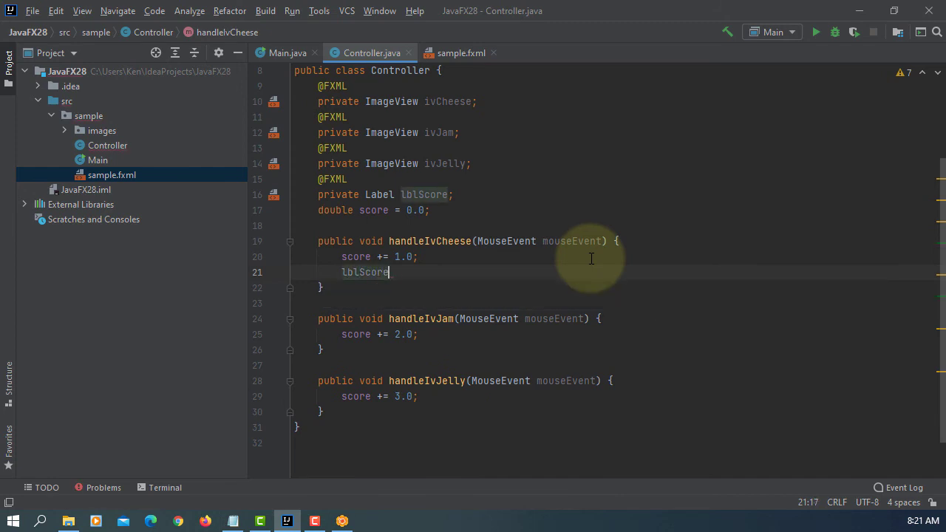
Step: Add lblScore.setText(String.valueOf(score)); to handleIvCheese, handleIvJam and handleIvJelly
text(.setText();)
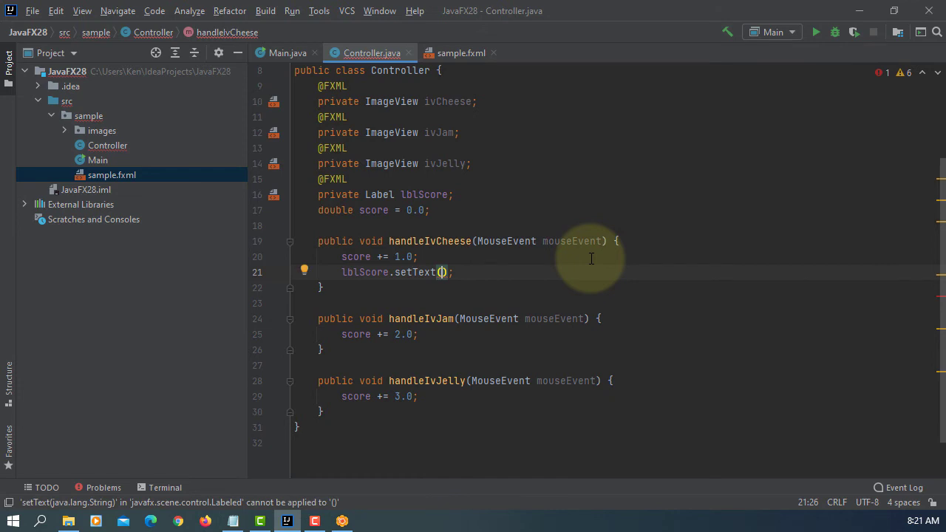
text(score)
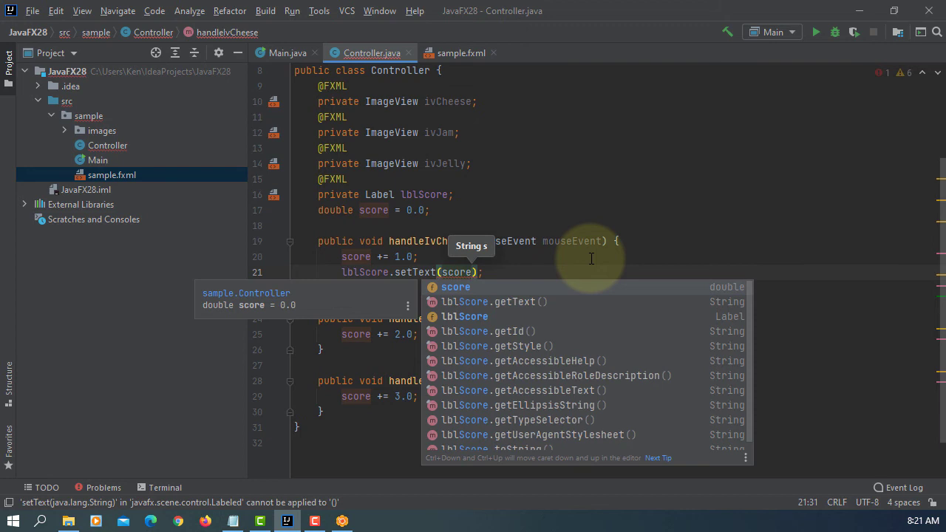
text(String.valueOf()
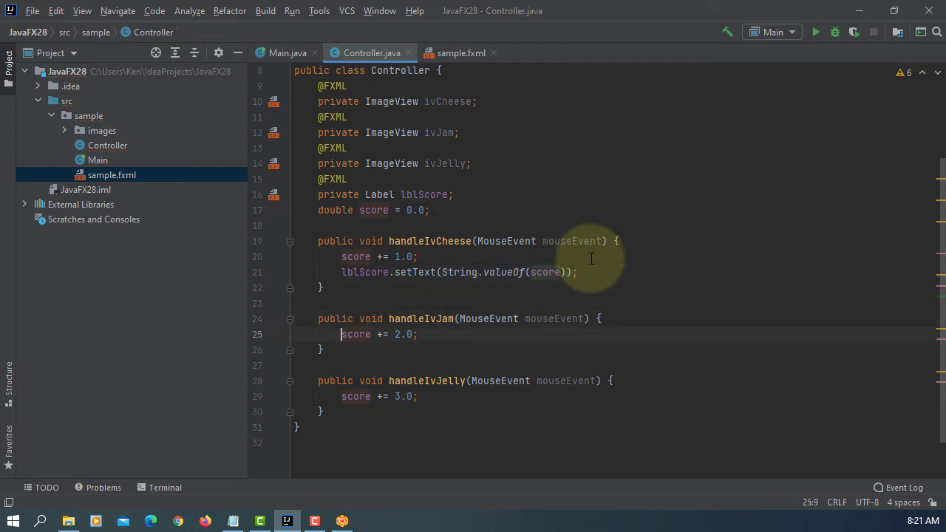
text(lblScore.setText(String.valueOf(score));)
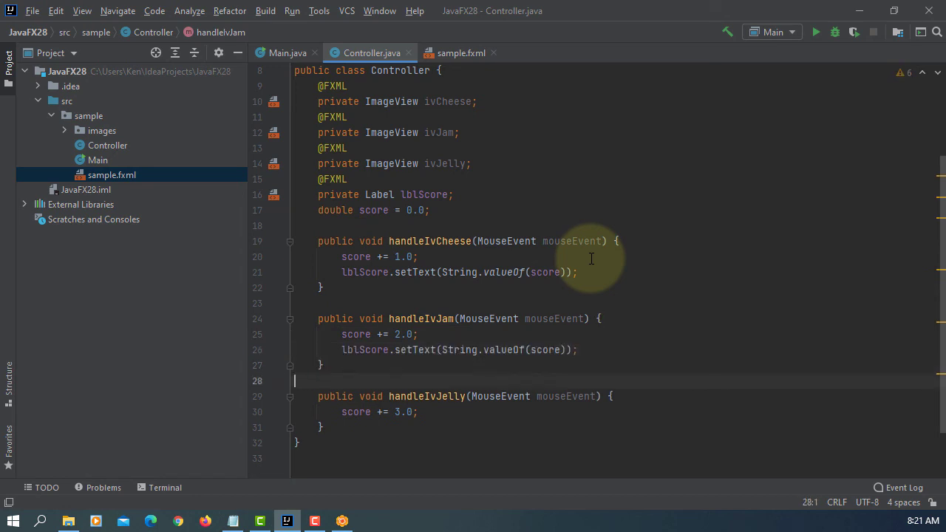
text(lblScore.setText(String.valueOf(score));)
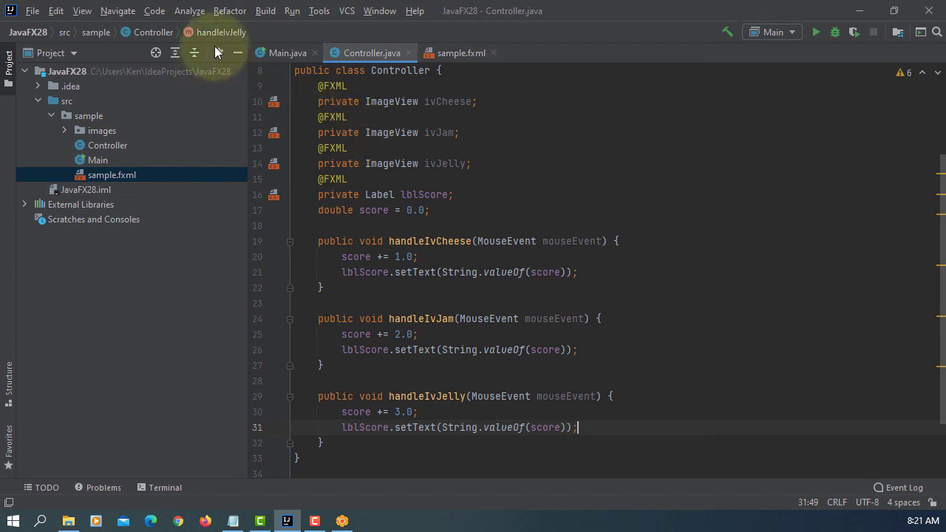
Step: Build the project and add a VM options field to the Main run configuration
click(265, 11)
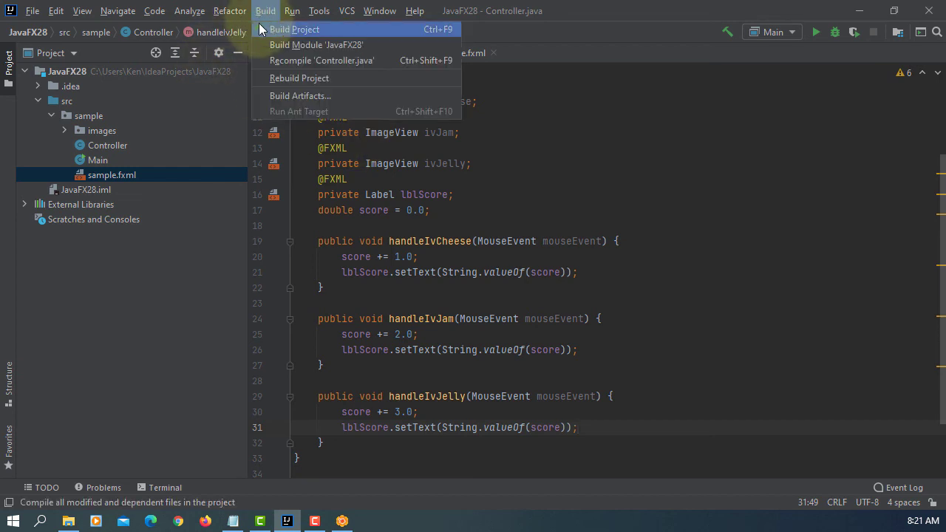
click(295, 29)
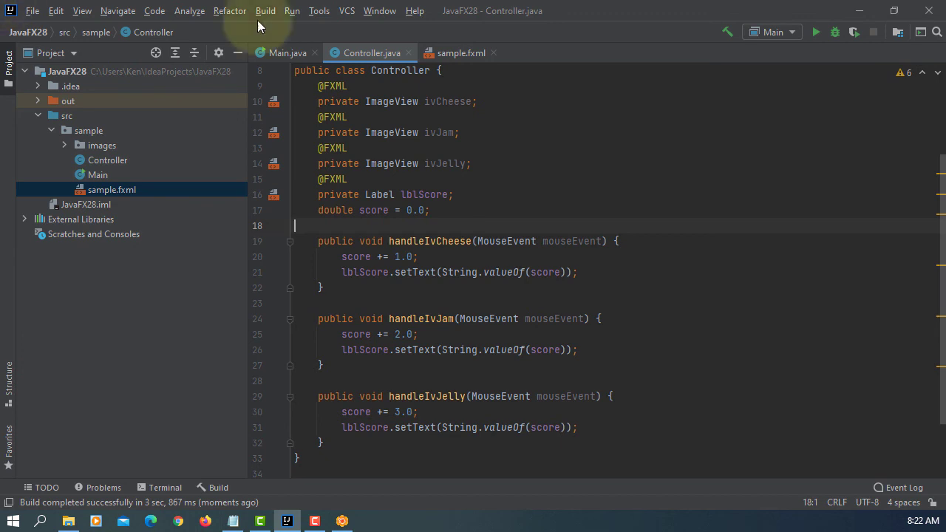
click(292, 10)
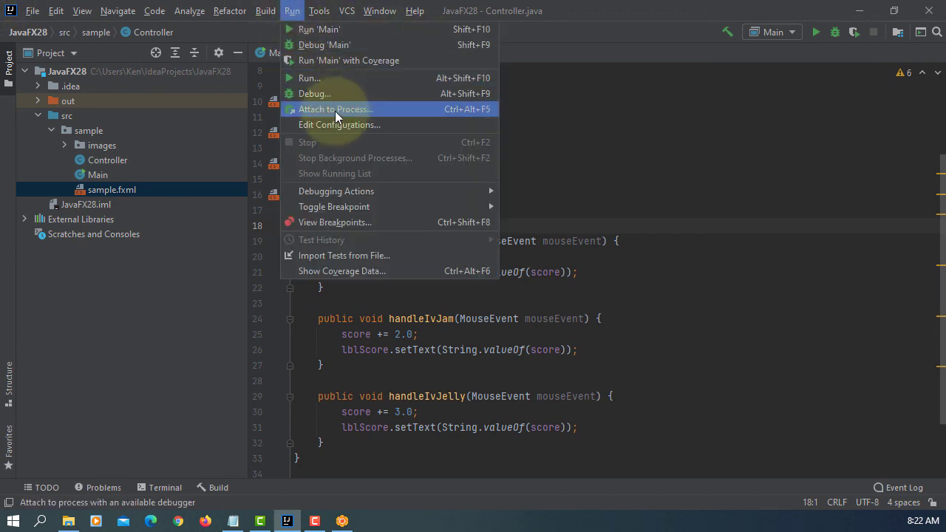
click(338, 125)
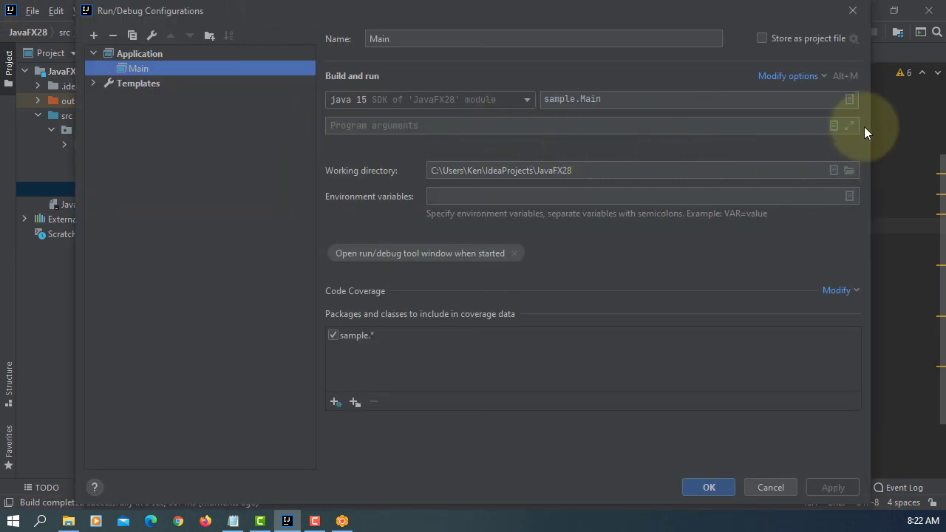
click(577, 125)
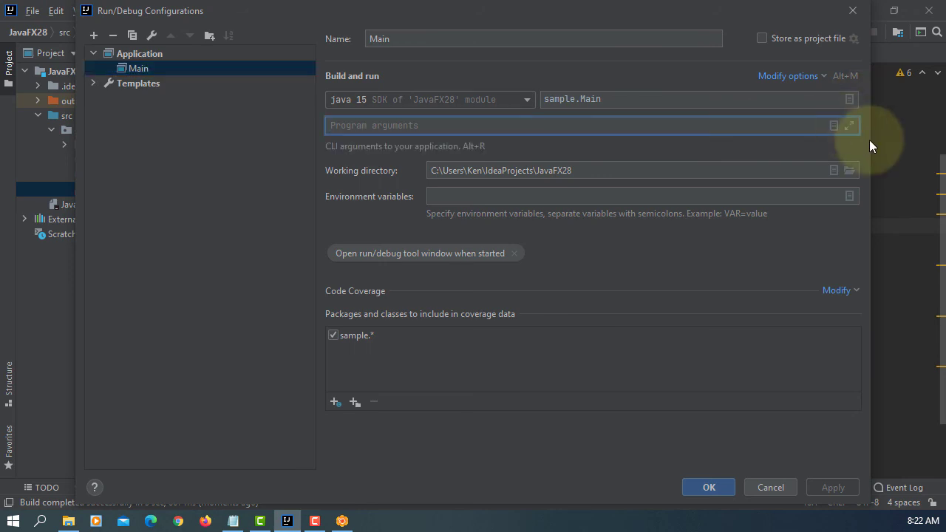
click(789, 76)
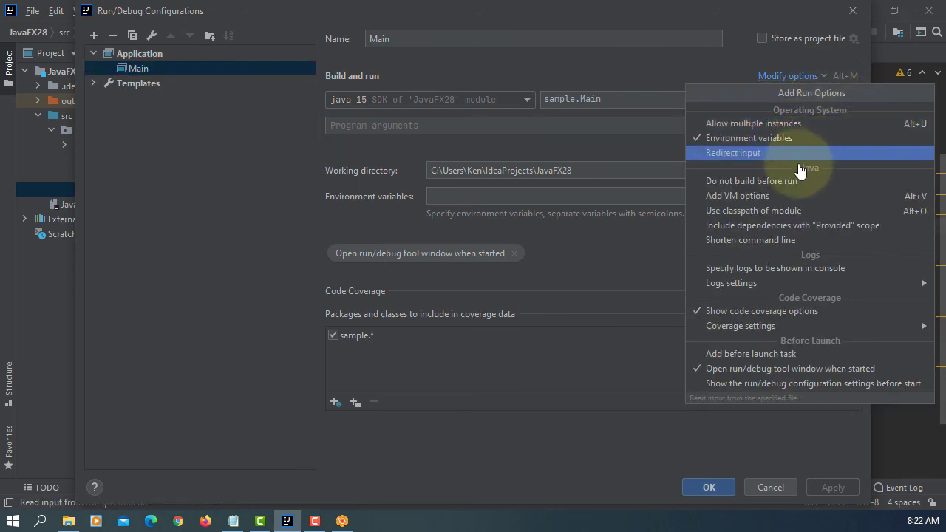
click(737, 195)
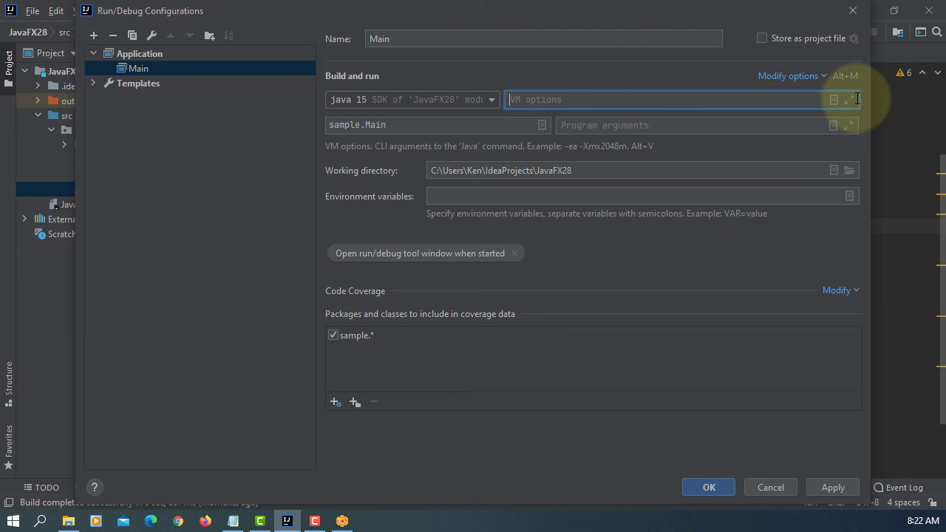
click(847, 98)
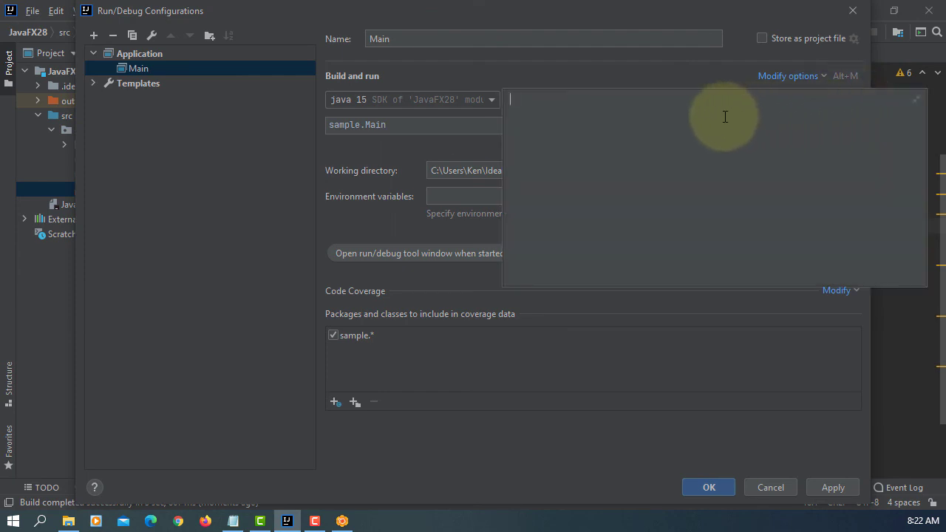
Step: Enter VM options --module-path to the JavaFX SDK and --add-modules javafx.controls,javafx.fxml, then confirm
text(--m)
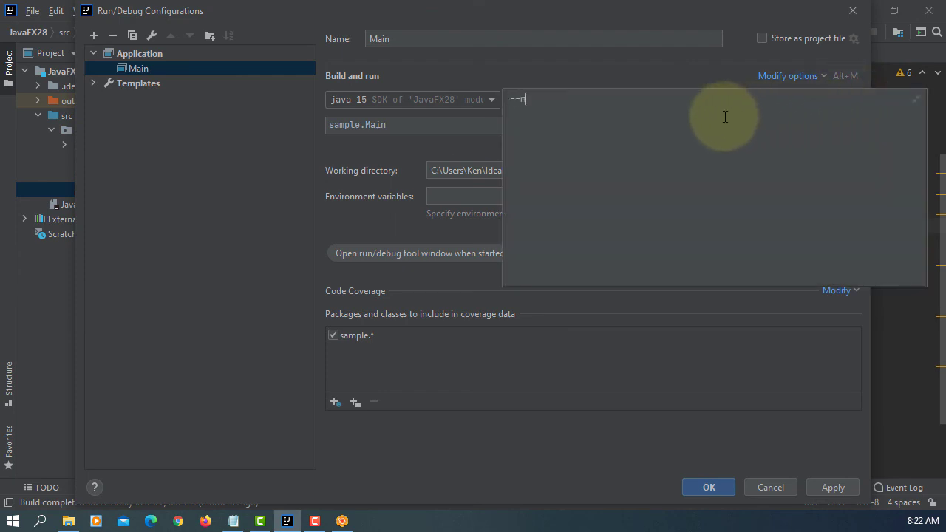
text(odule-)
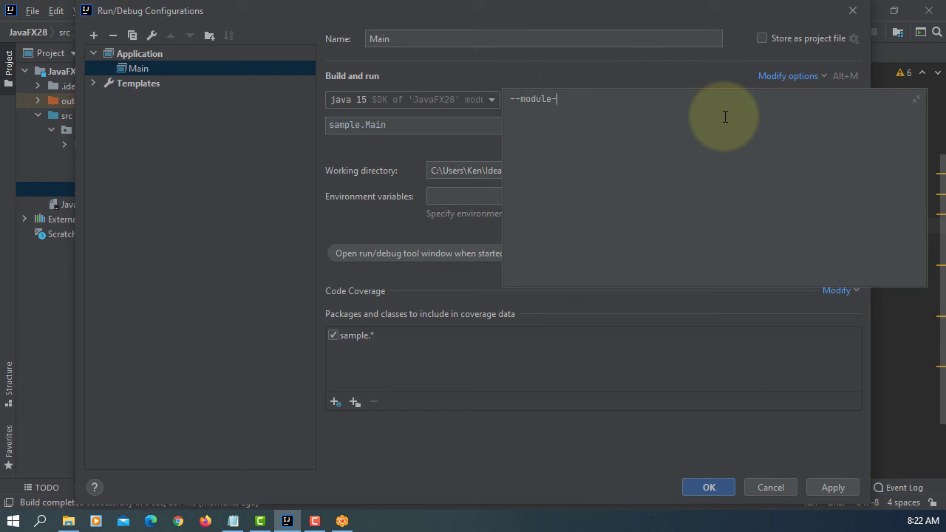
text(path ")
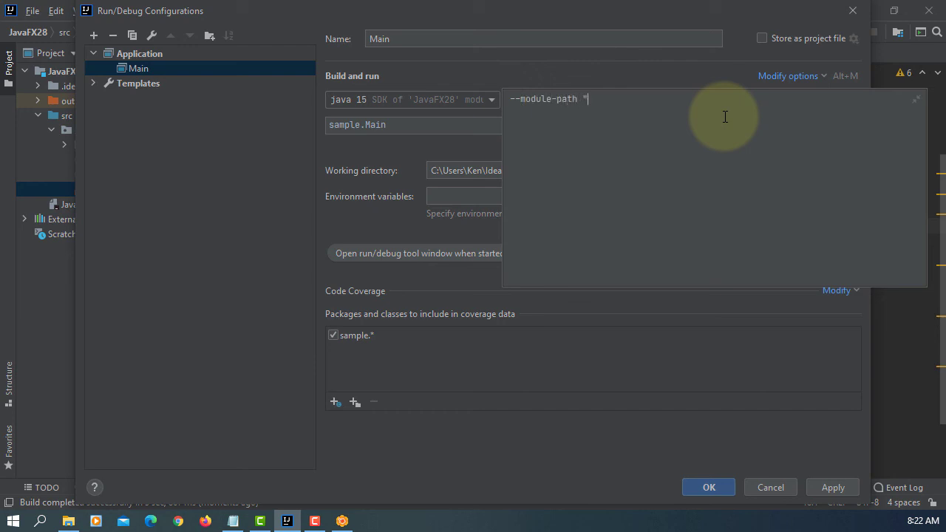
text(")
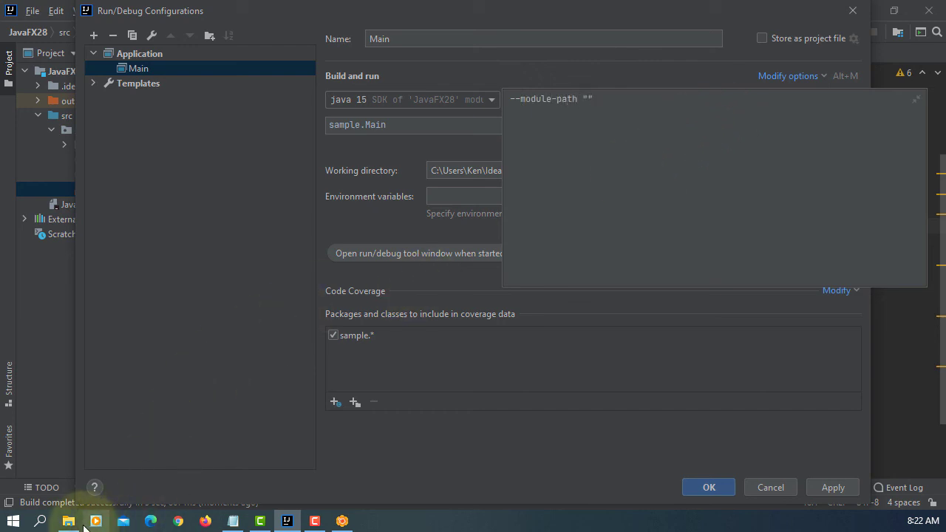
click(68, 520)
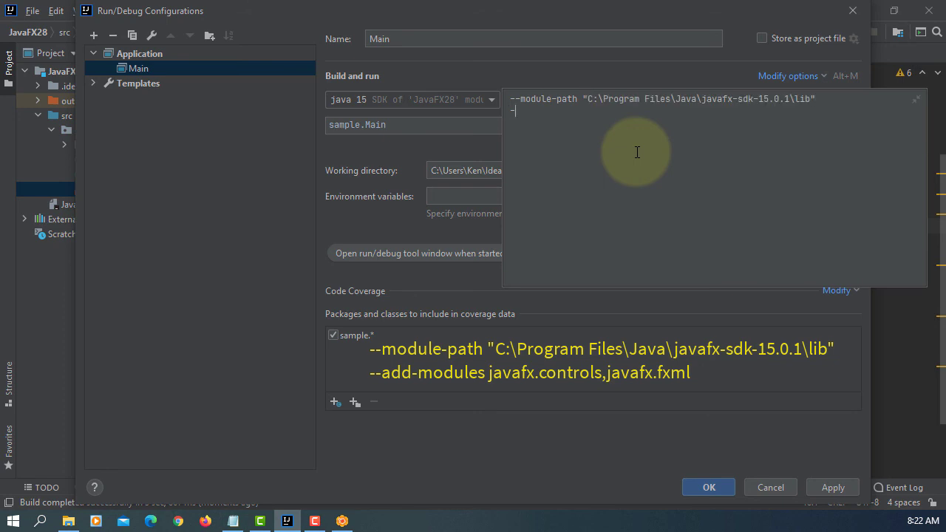
text(-add-modules javafx.controls,javaf)
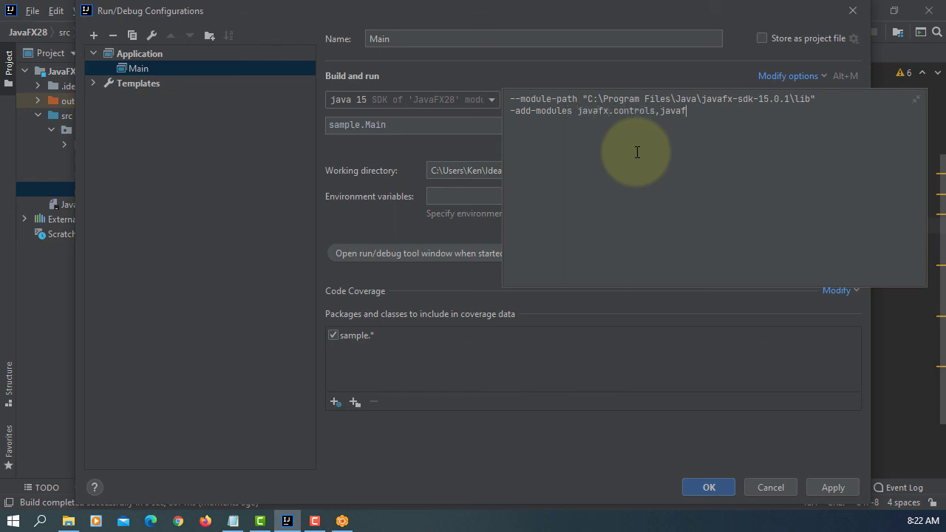
text(.fxml)
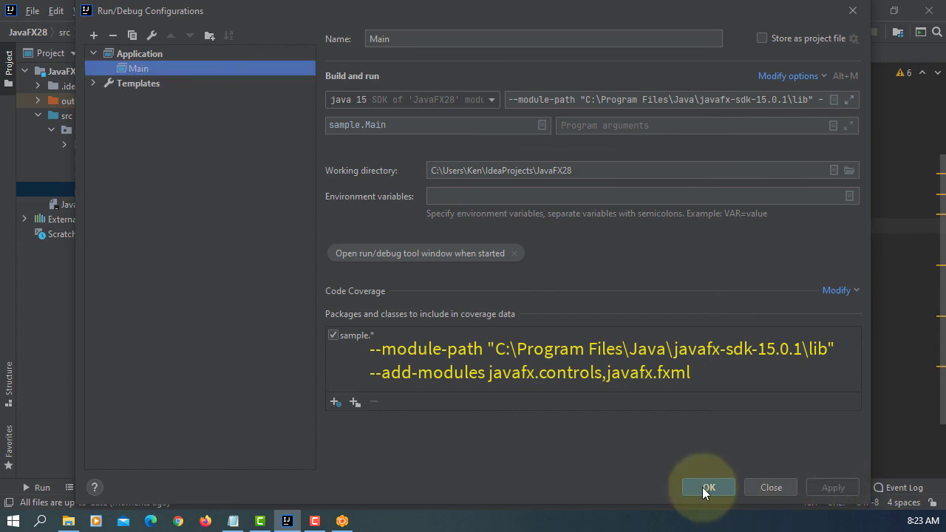
click(708, 487)
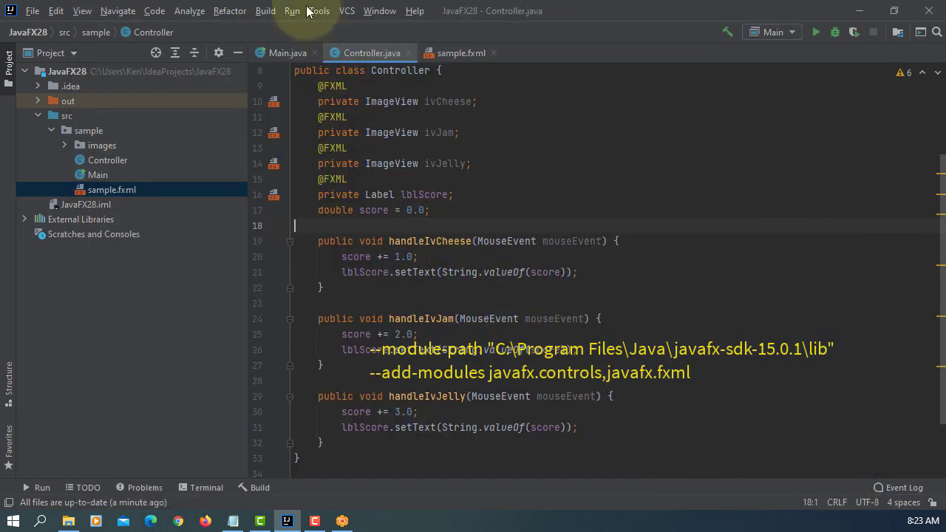
Step: Run Main and click the cheese image, raising the score label to 1.0
click(816, 32)
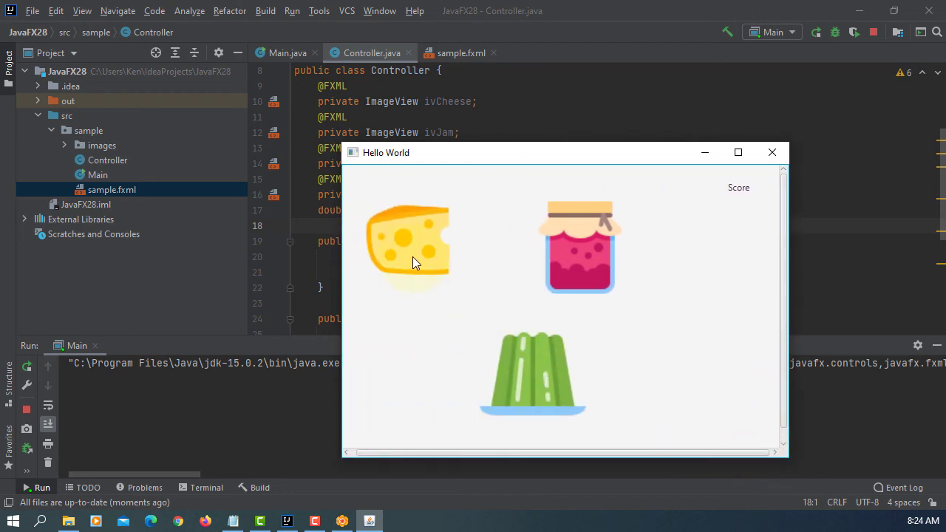
click(579, 244)
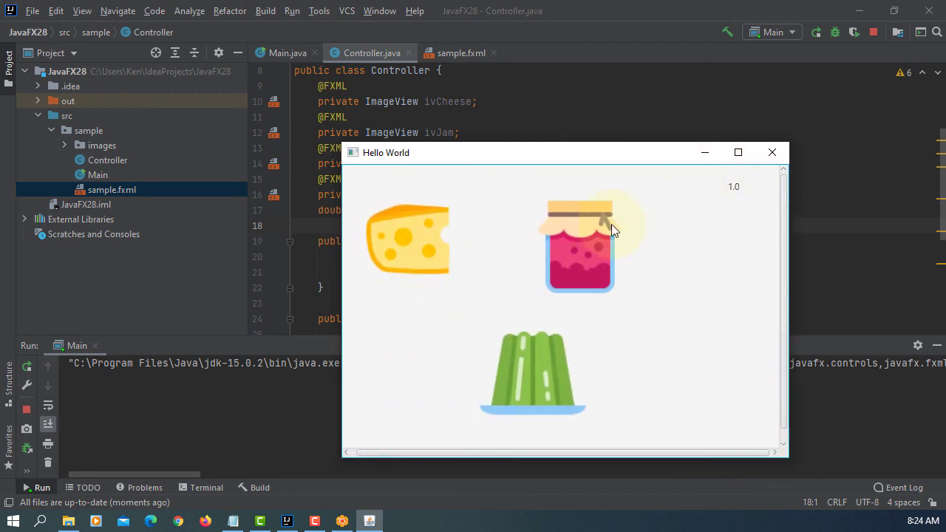